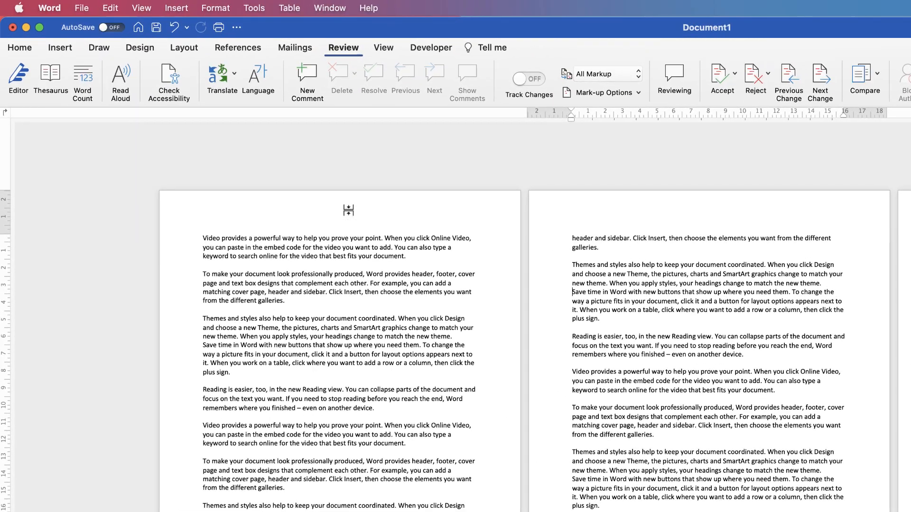
- Show formatting marks from the Home ribbon and test a tab character on the empty line
{"action": "left_click", "coordinate": [19, 47]}
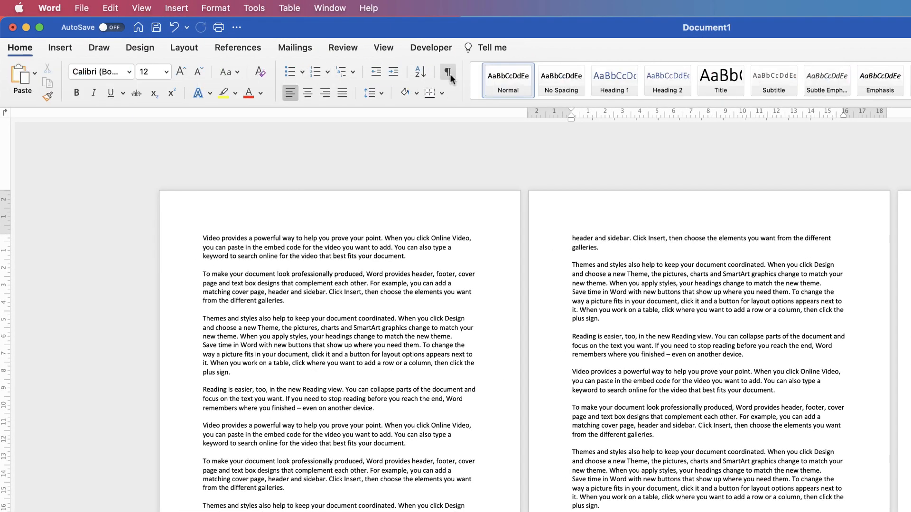
{"action": "left_click", "coordinate": [447, 72]}
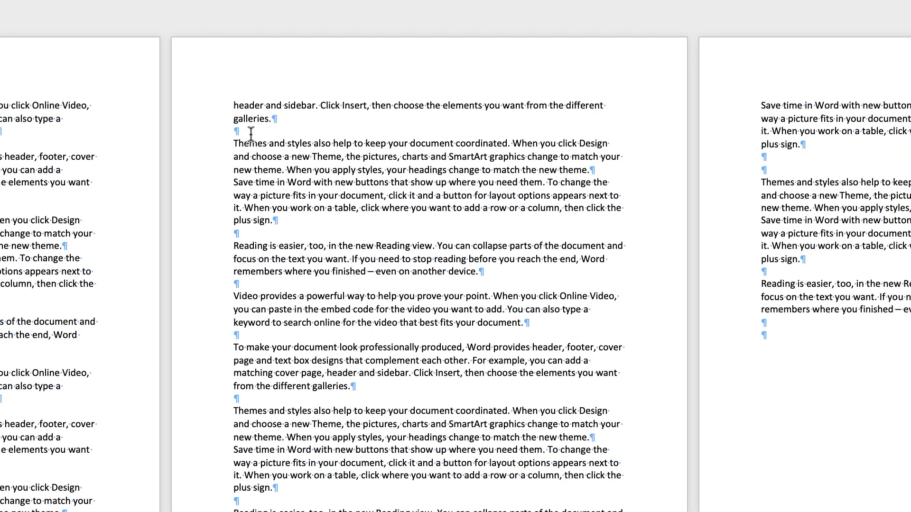
{"action": "key", "text": "tab"}
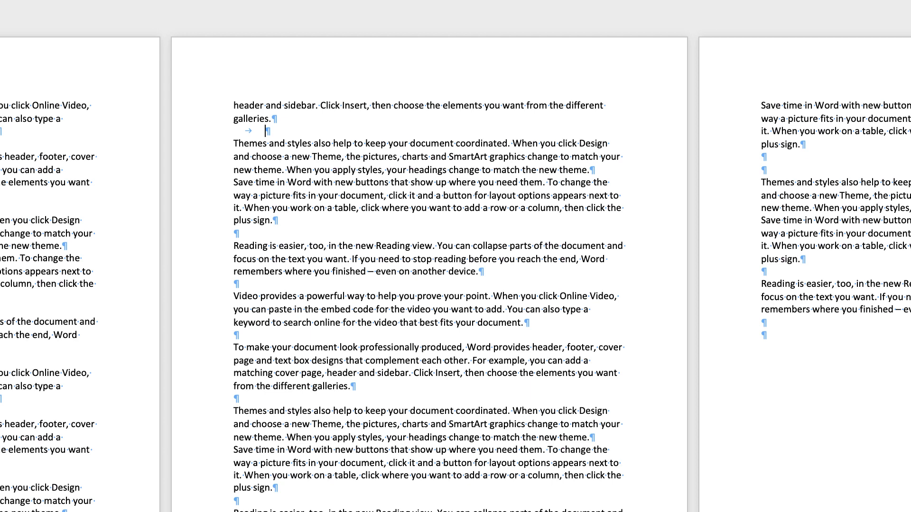
{"action": "key", "text": "backspace"}
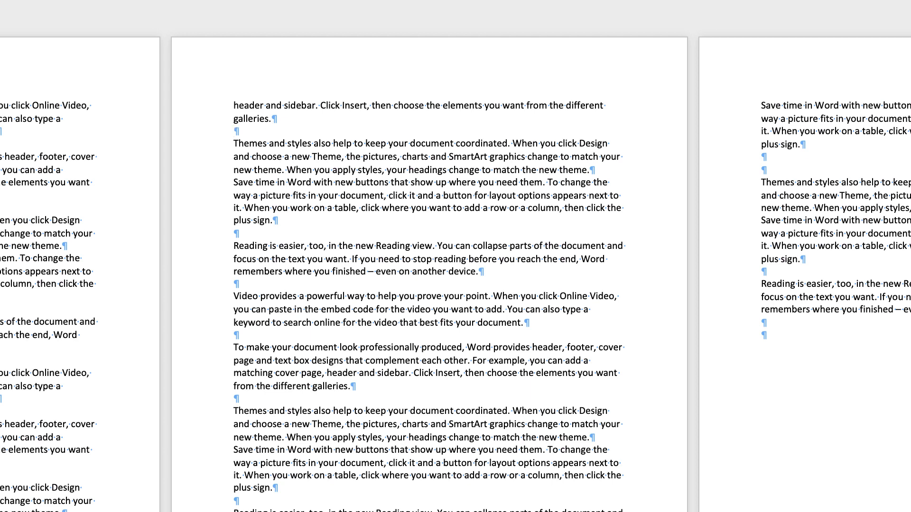
{"action": "left_click", "coordinate": [235, 130]}
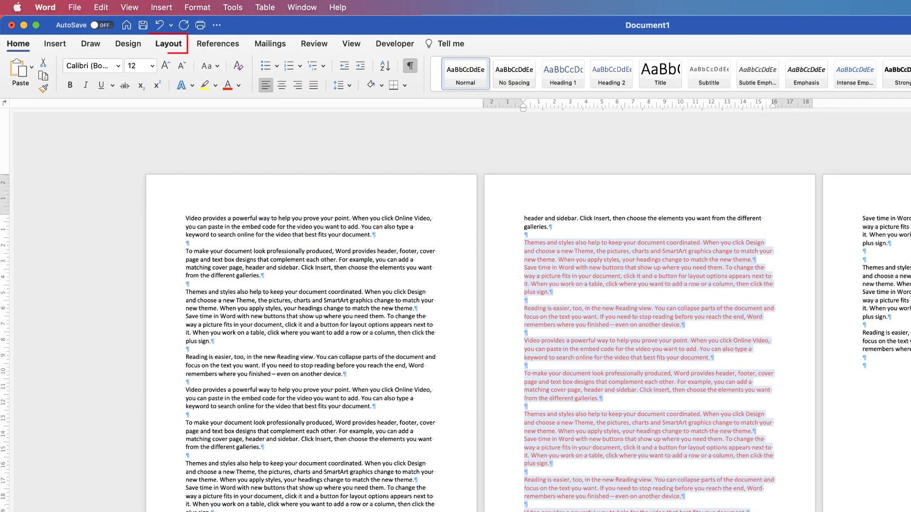
- Lay out the selected red passage in two columns via Layout > Columns > Two
{"action": "left_click", "coordinate": [169, 42]}
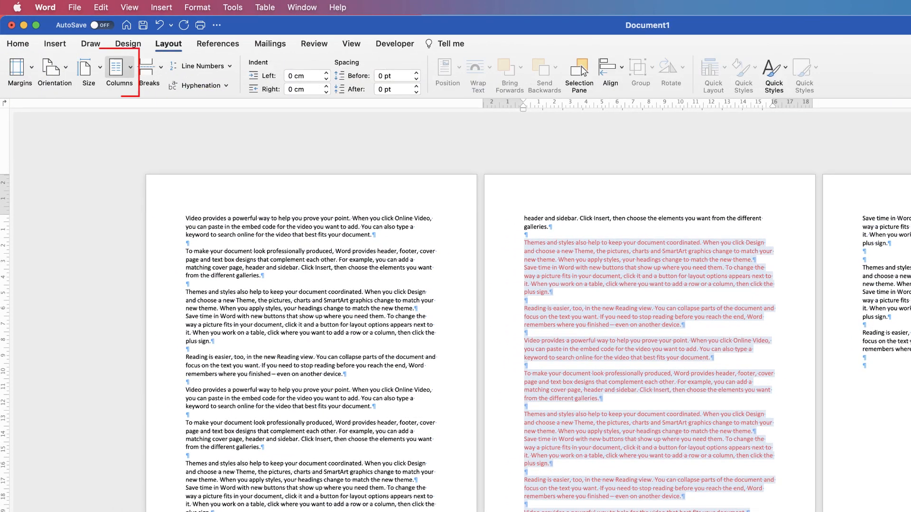
{"action": "left_click", "coordinate": [120, 69]}
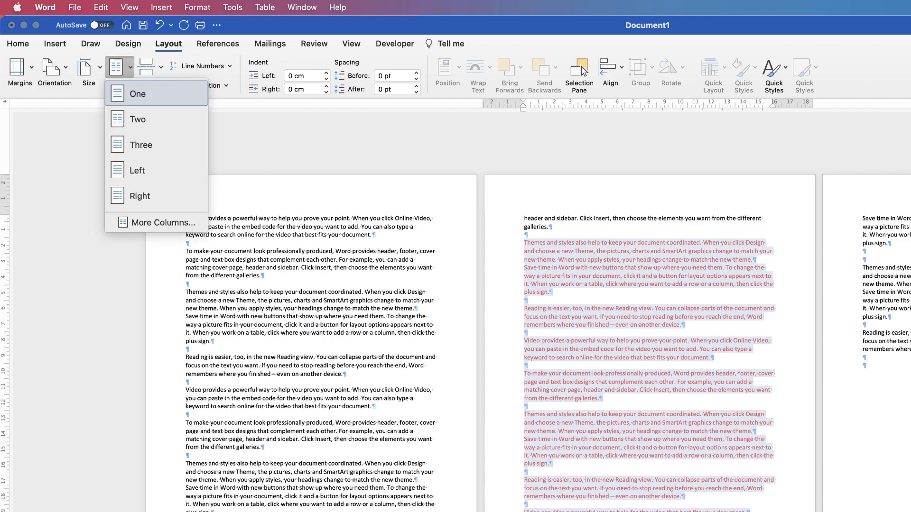
{"action": "left_click", "coordinate": [139, 120]}
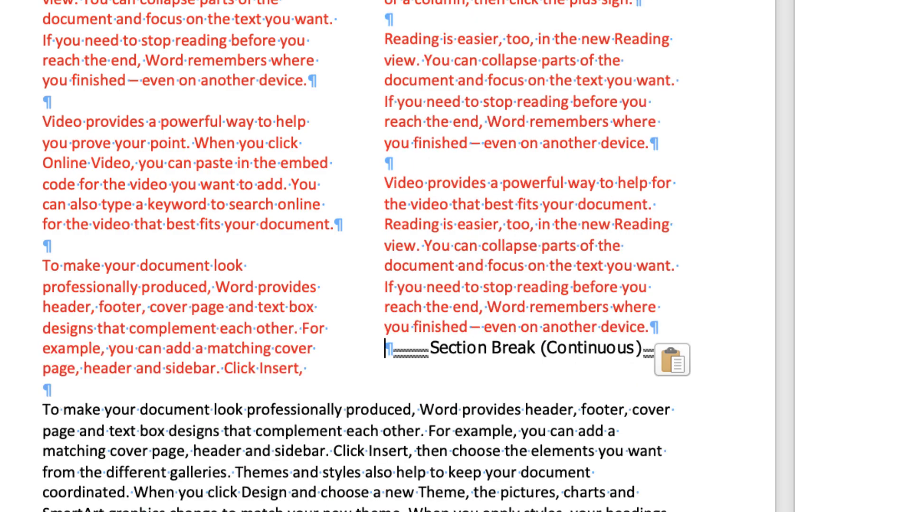
- Select the right column's repeated 'Reading is easier' paragraphs and check the section breaks
{"action": "scroll", "scroll_direction": "down", "scroll_amount": 3}
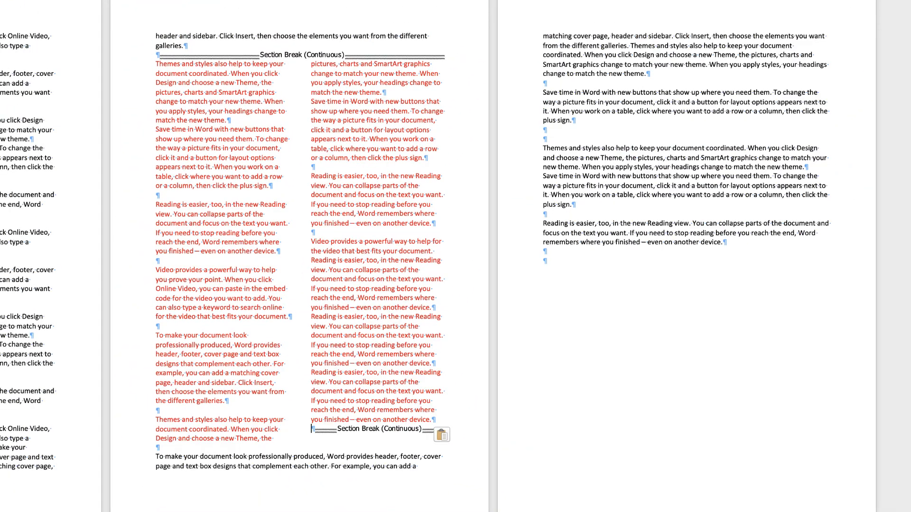
{"action": "left_click_drag", "start_coordinate": [244, 73], "coordinate": [407, 383]}
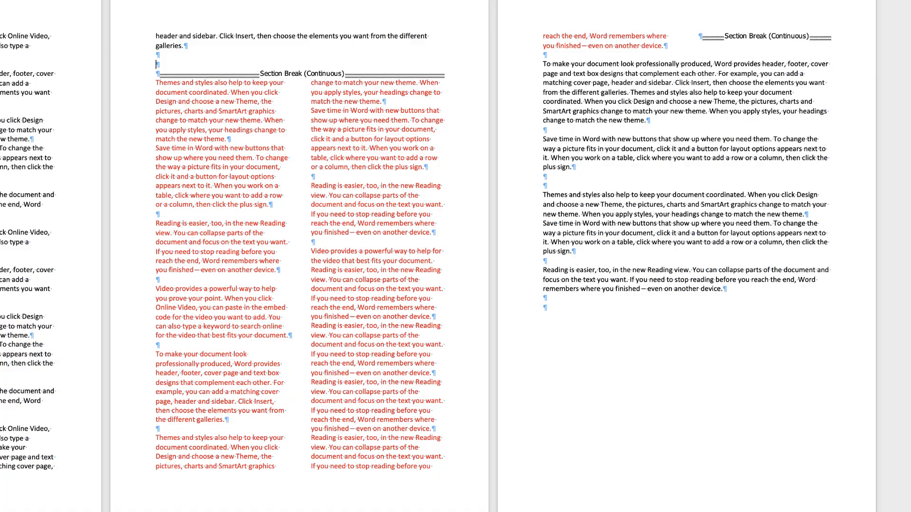
- Paste empty paragraphs on page two so the two-column section moves to page three
{"action": "scroll", "scroll_direction": "down", "scroll_amount": 3}
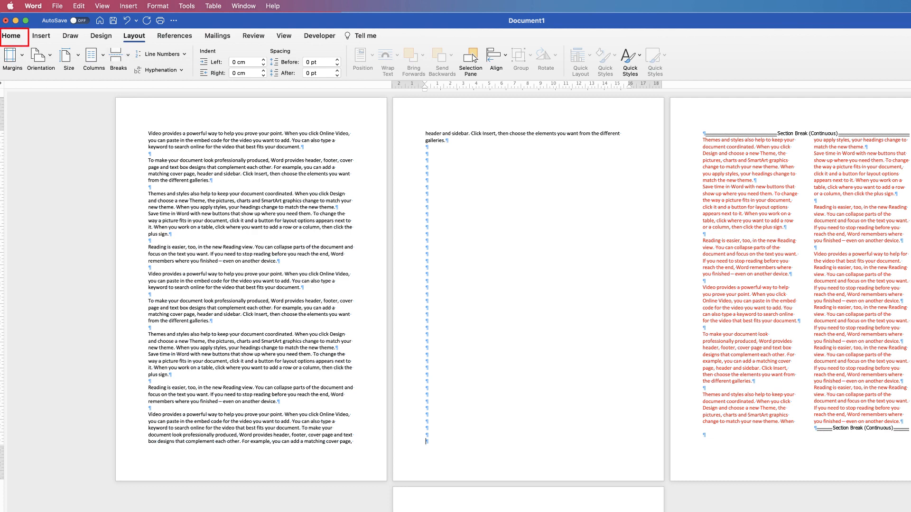
{"action": "left_click", "coordinate": [11, 35]}
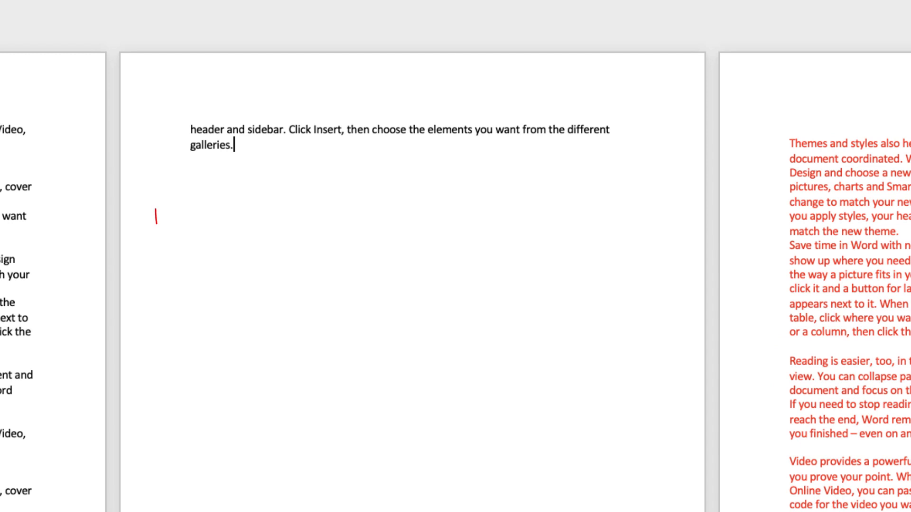
{"action": "key", "text": "ctrl+v"}
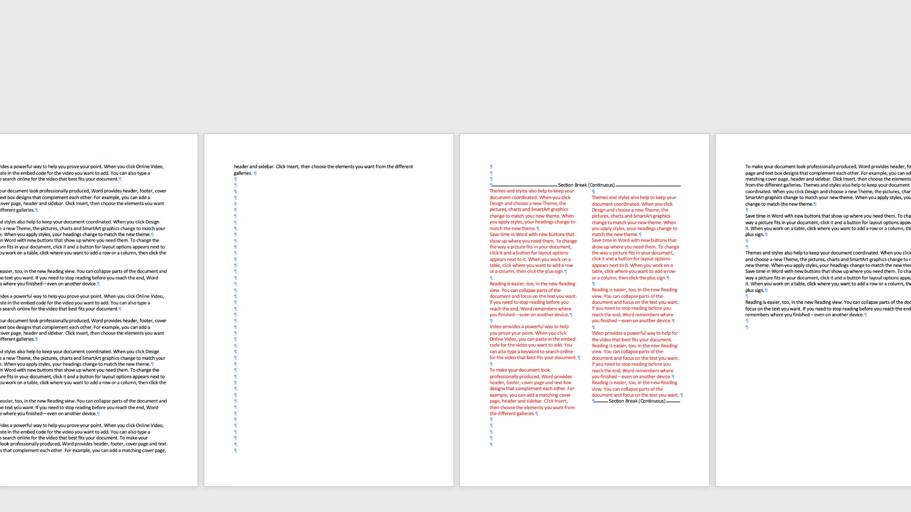
- Show the formatting marks again across the pages
{"action": "left_click", "coordinate": [286, 35]}
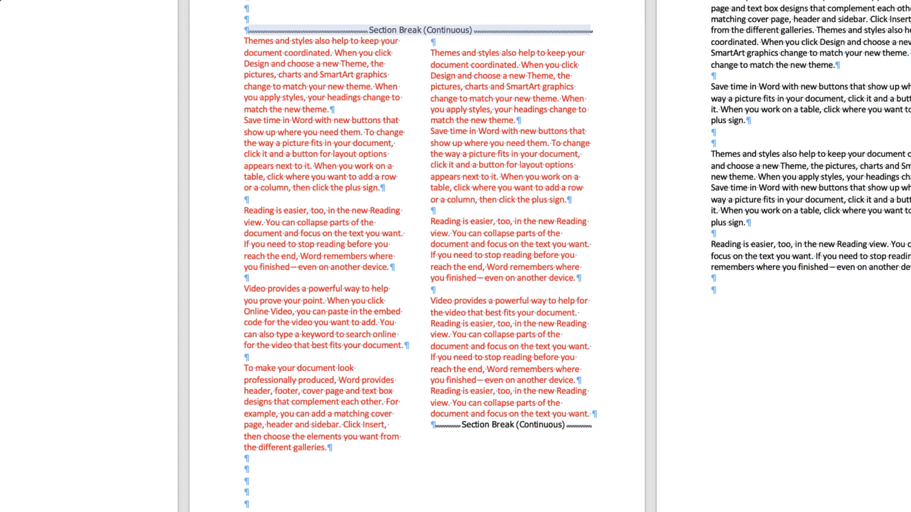
- Scroll to review the document after removing the two-column section
{"action": "scroll", "scroll_direction": "down", "scroll_amount": 3}
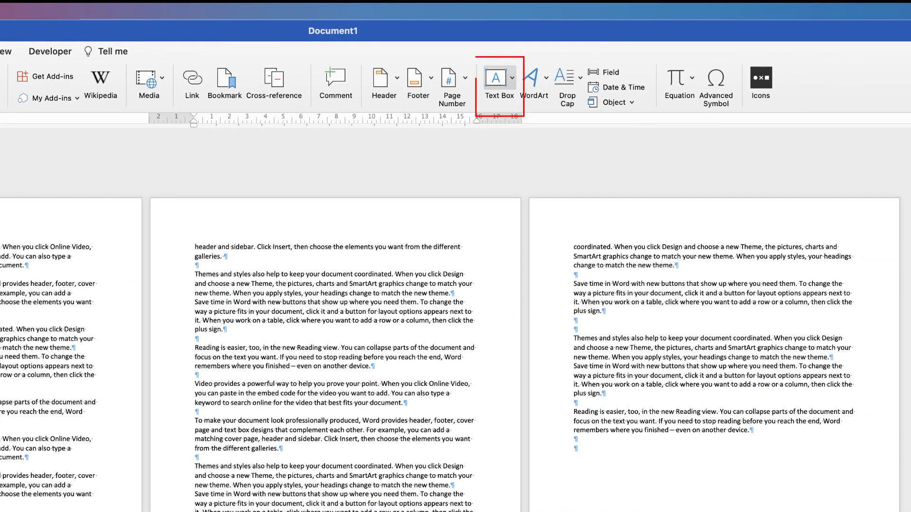
- Insert a text box on page three and paste the 'Themes and styles' and 'Save time in Word' paragraphs
{"action": "left_click", "coordinate": [510, 77]}
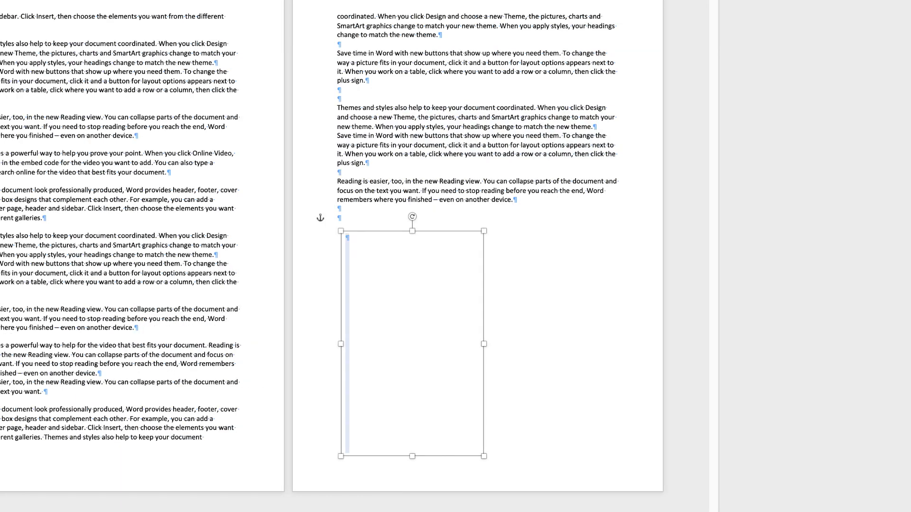
{"action": "key", "text": "ctrl+v"}
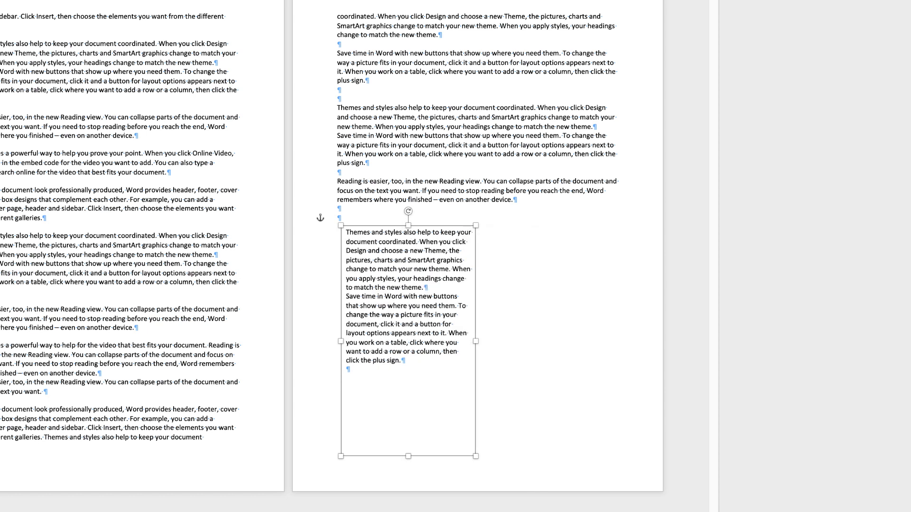
{"action": "left_click", "coordinate": [407, 306]}
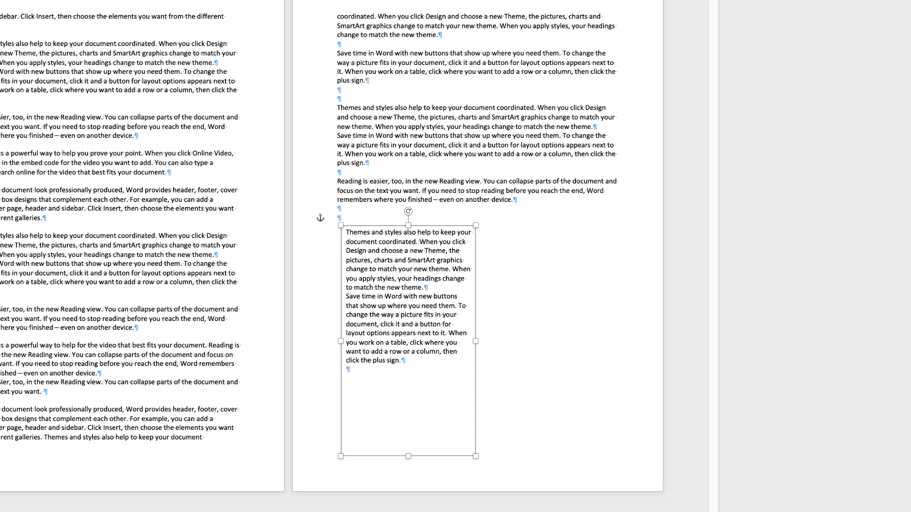
{"action": "left_click", "coordinate": [407, 305]}
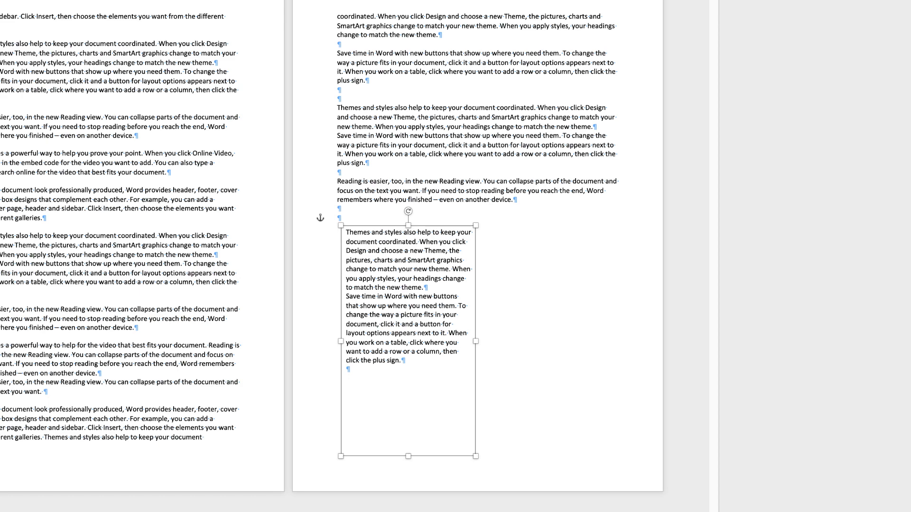
- Duplicate the text box to the right and fill it with the 'Save time in Word' paragraph twice
{"action": "left_click", "coordinate": [407, 307]}
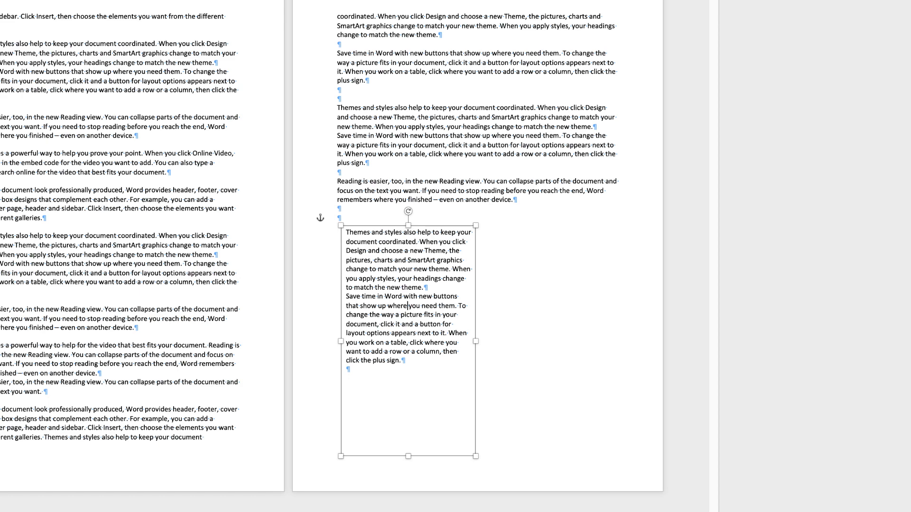
{"action": "left_click_drag", "start_coordinate": [407, 290], "coordinate": [551, 290]}
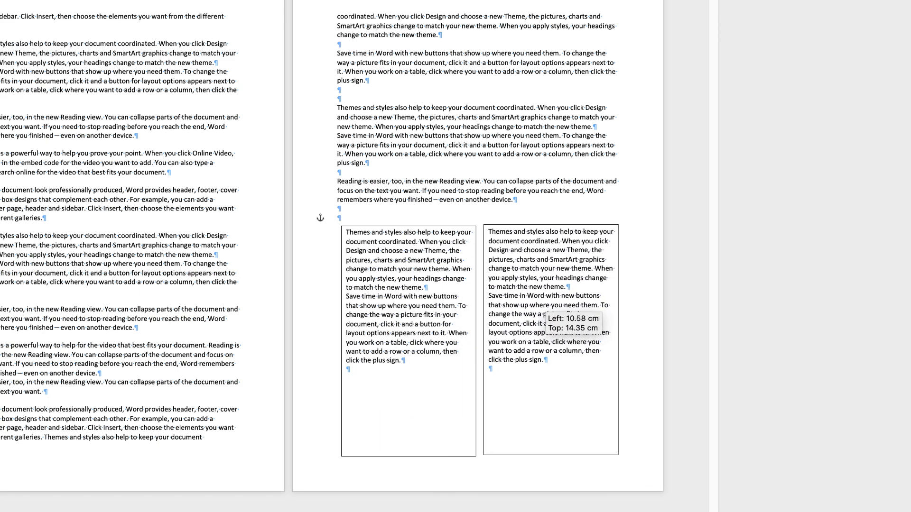
{"action": "left_click", "coordinate": [549, 302]}
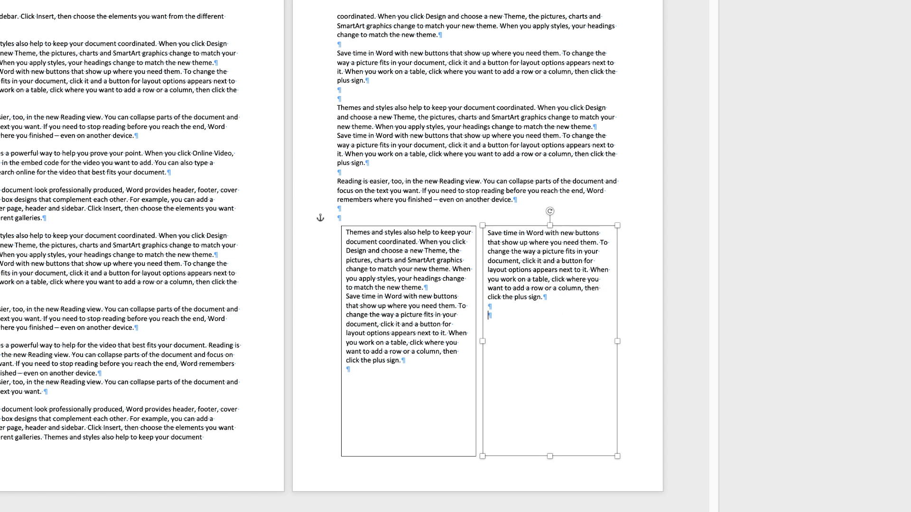
{"action": "key", "text": "ctrl+v"}
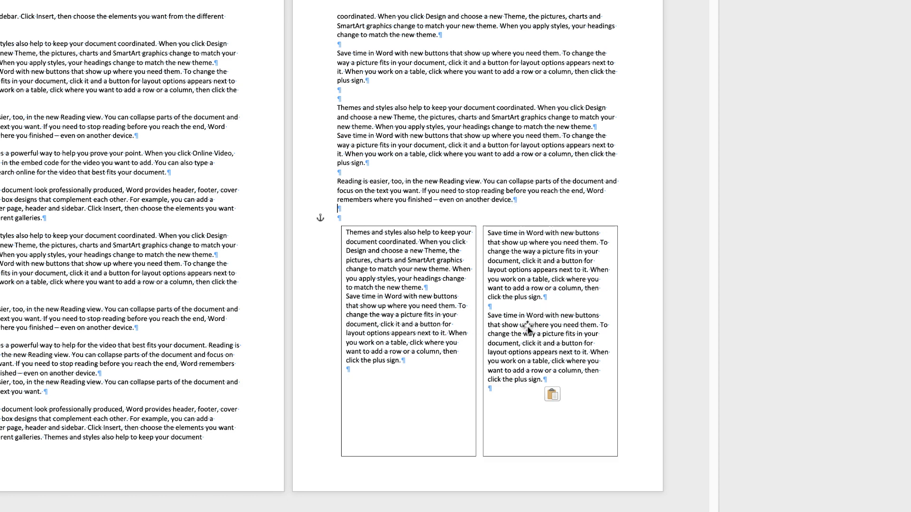
{"action": "mouse_move", "coordinate": [401, 290]}
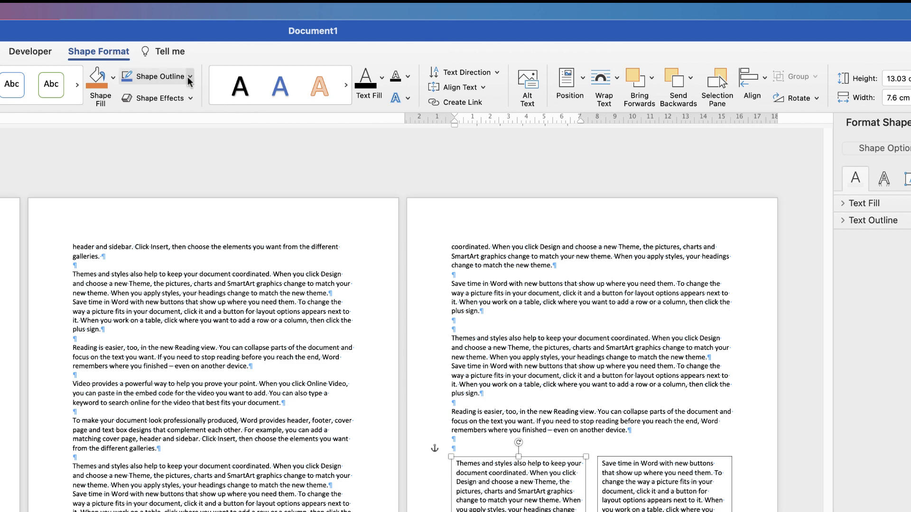
- Remove the text box outline via Shape Outline and move the right box farther right
{"action": "left_click", "coordinate": [156, 76]}
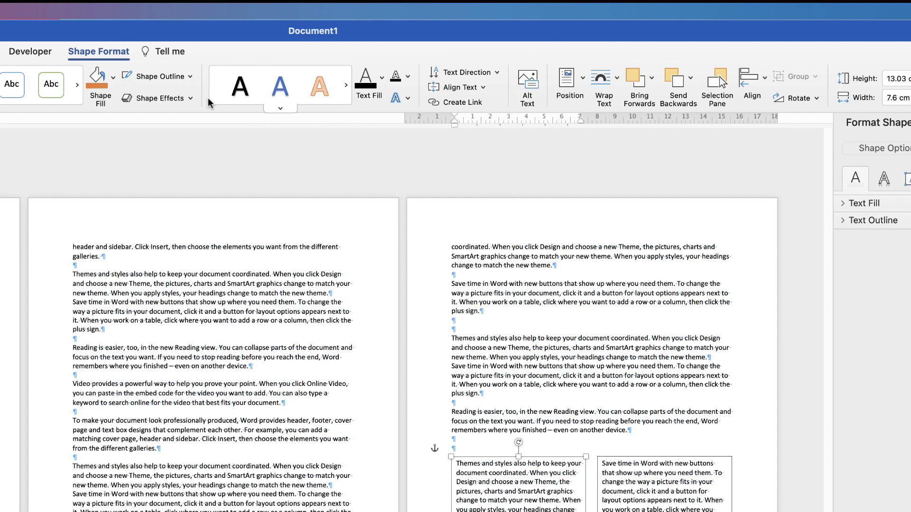
{"action": "mouse_move", "coordinate": [98, 84]}
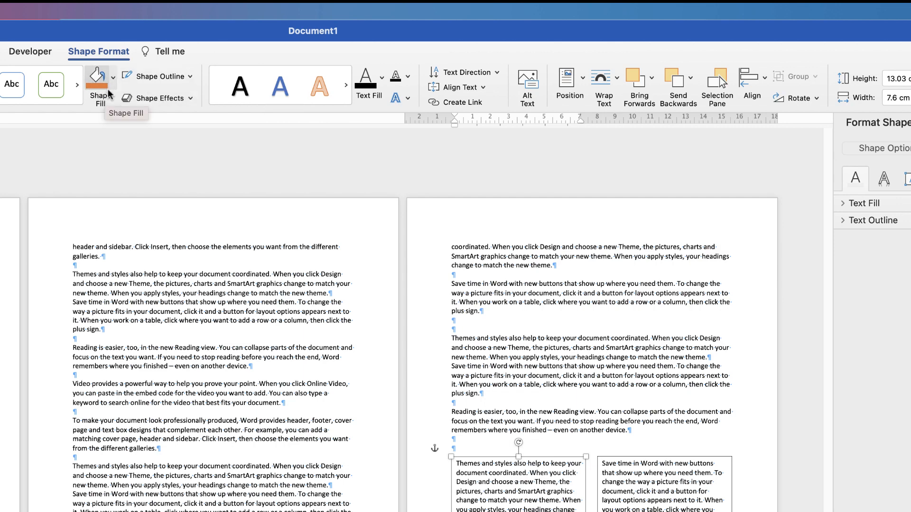
{"action": "left_click", "coordinate": [110, 76]}
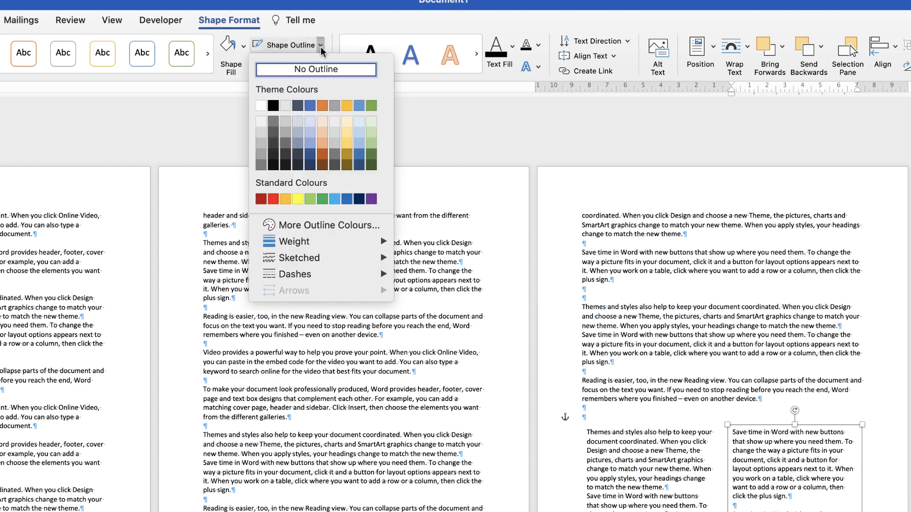
{"action": "mouse_move", "coordinate": [290, 51]}
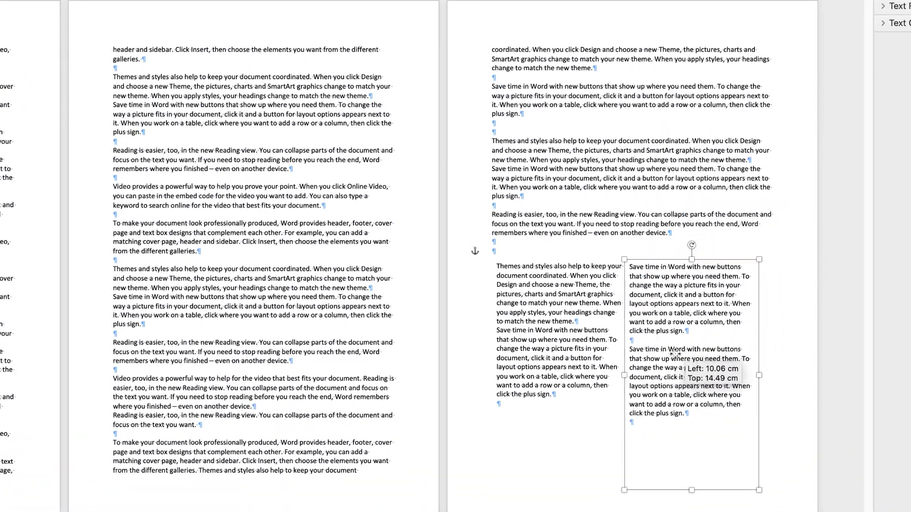
{"action": "left_click_drag", "start_coordinate": [692, 378], "coordinate": [267, 262]}
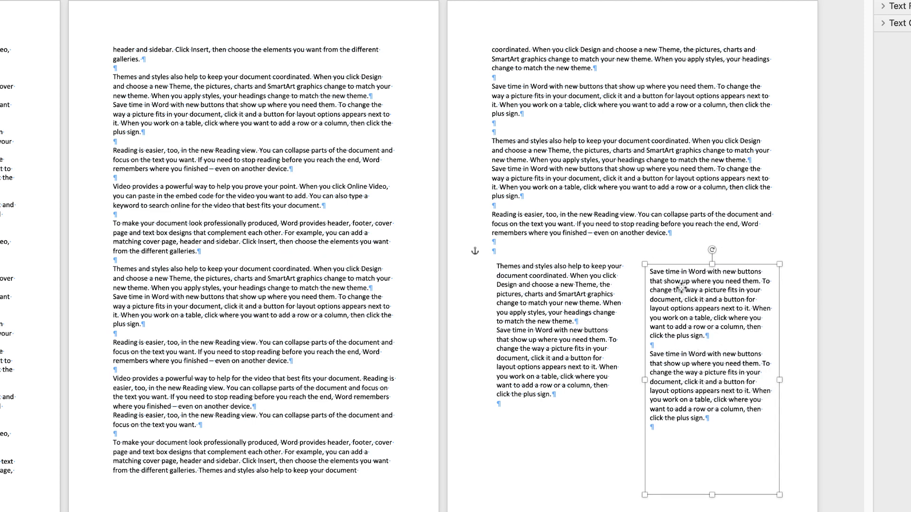
{"action": "right_click", "coordinate": [683, 285]}
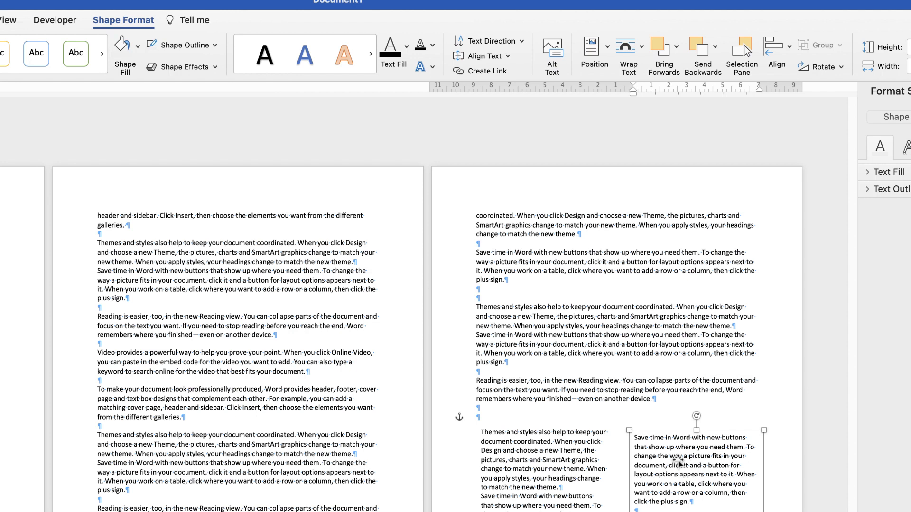
{"action": "mouse_move", "coordinate": [667, 482]}
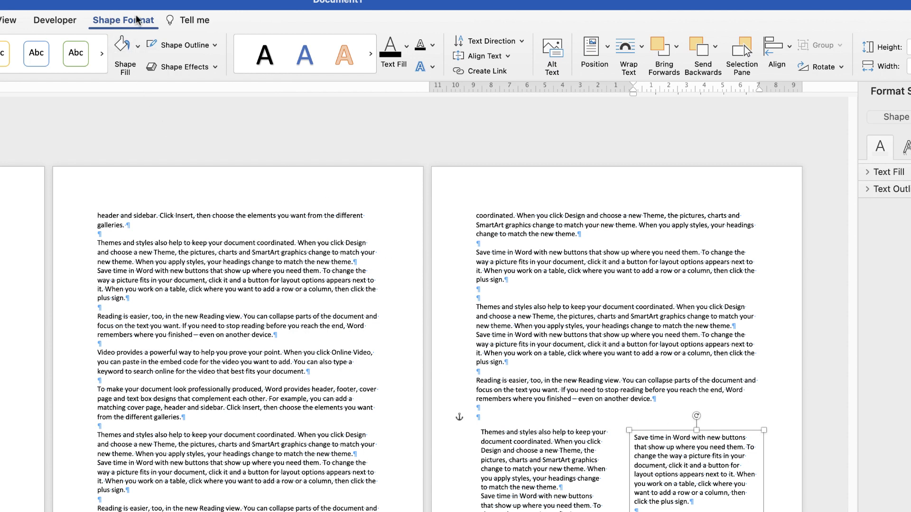
{"action": "mouse_move", "coordinate": [628, 49]}
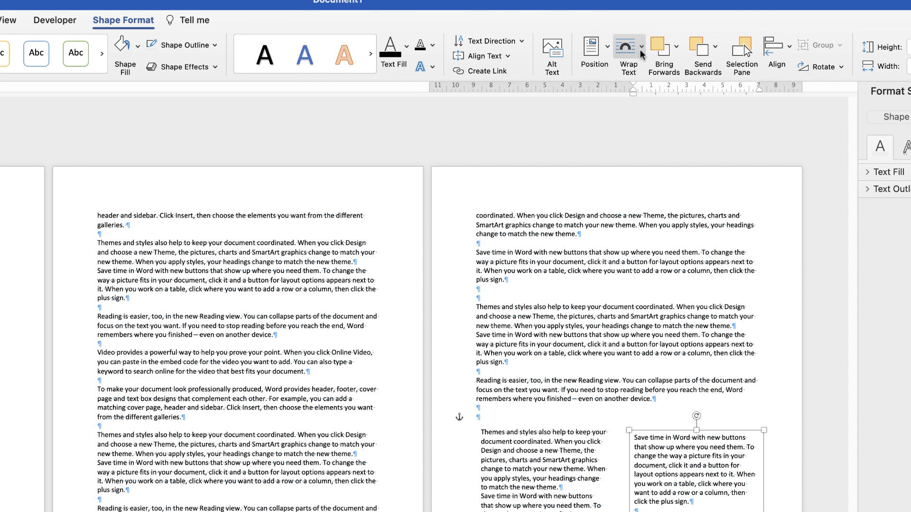
- Show the Wrap Text choices for the right-hand text box
{"action": "left_click", "coordinate": [629, 46]}
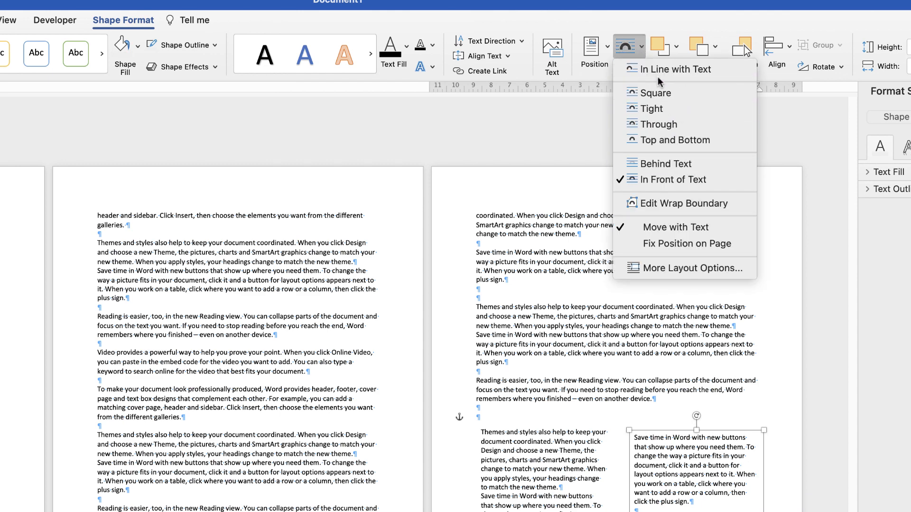
{"action": "mouse_move", "coordinate": [654, 92]}
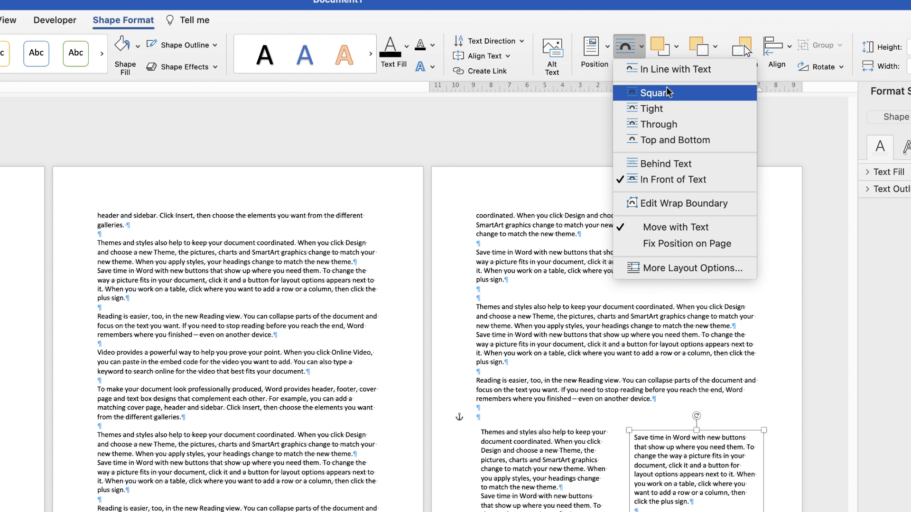
{"action": "mouse_move", "coordinate": [666, 94]}
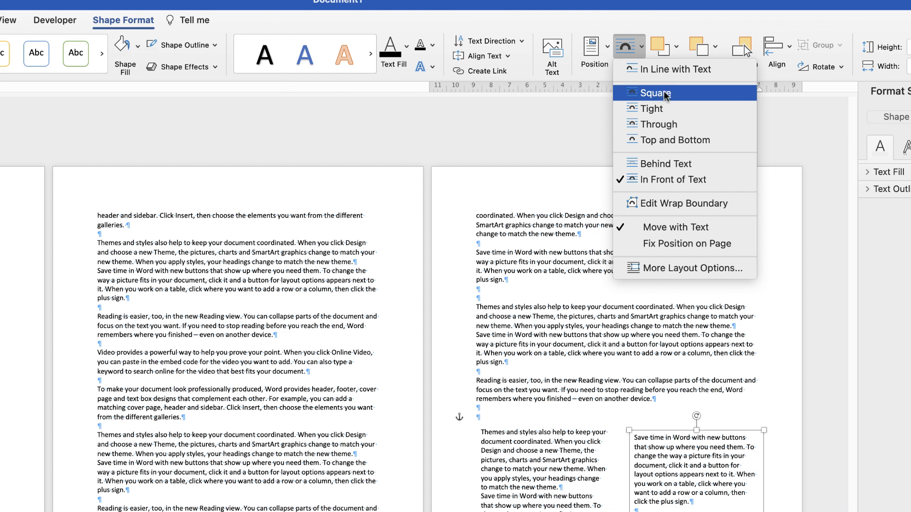
{"action": "mouse_move", "coordinate": [649, 108]}
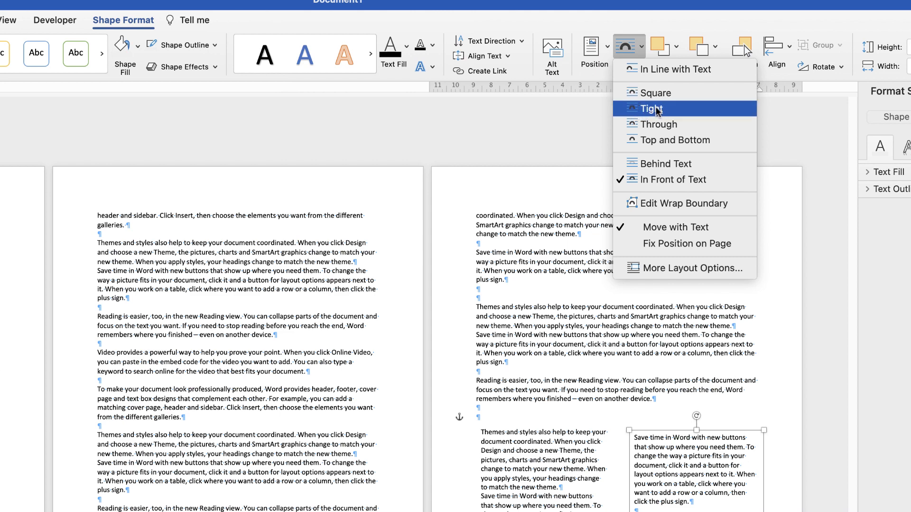
{"action": "mouse_move", "coordinate": [674, 140]}
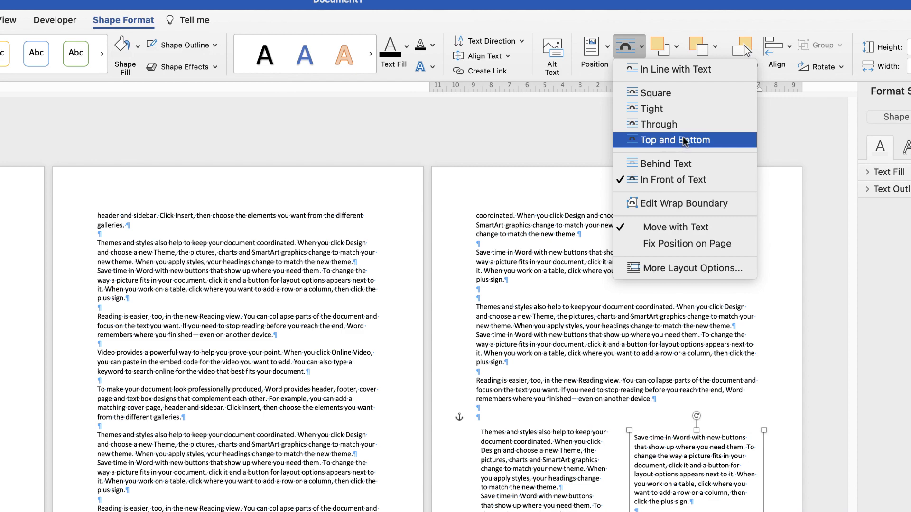
{"action": "mouse_move", "coordinate": [663, 143]}
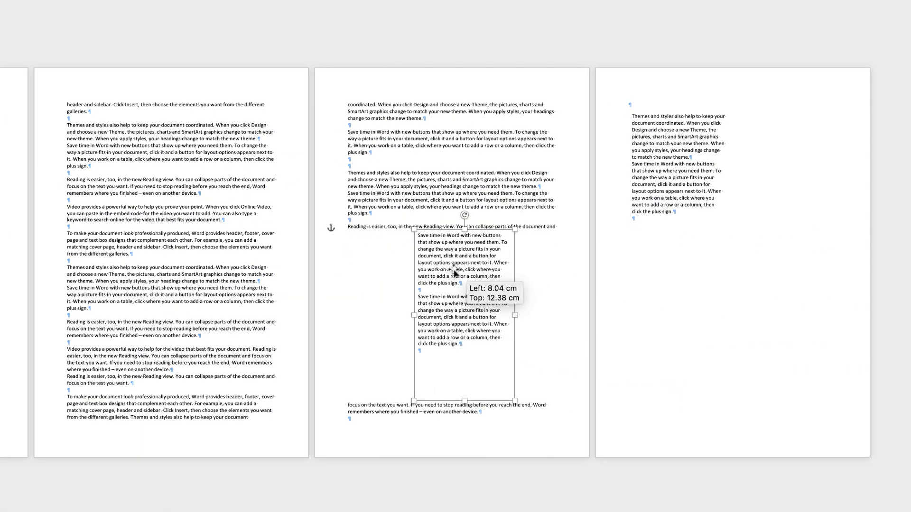
- Move the text box to the left margin, lowered between two body paragraphs
{"action": "left_click_drag", "start_coordinate": [465, 273], "coordinate": [400, 227]}
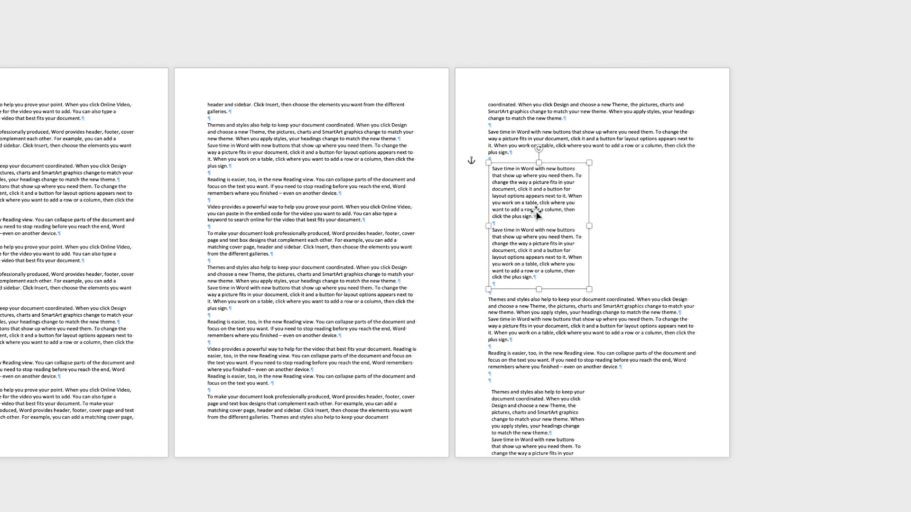
{"action": "left_click_drag", "start_coordinate": [537, 215], "coordinate": [537, 284]}
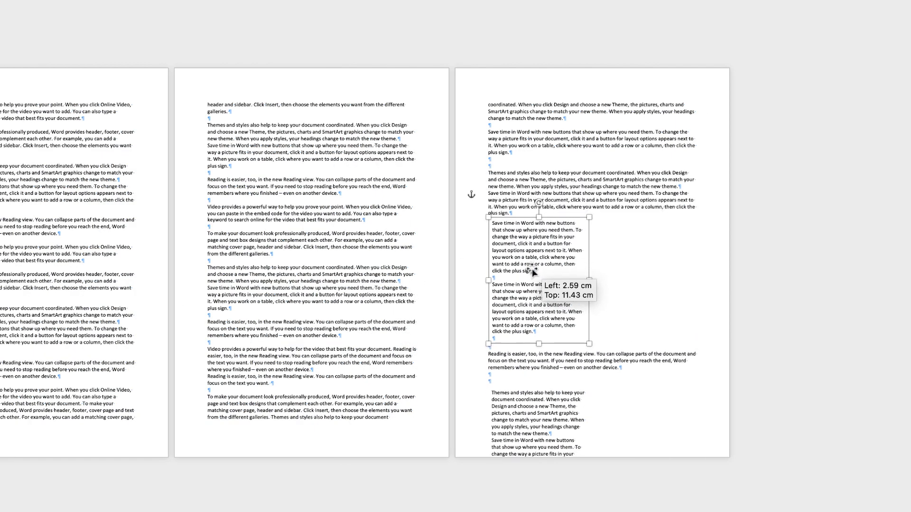
{"action": "left_click_drag", "start_coordinate": [537, 274], "coordinate": [537, 282]}
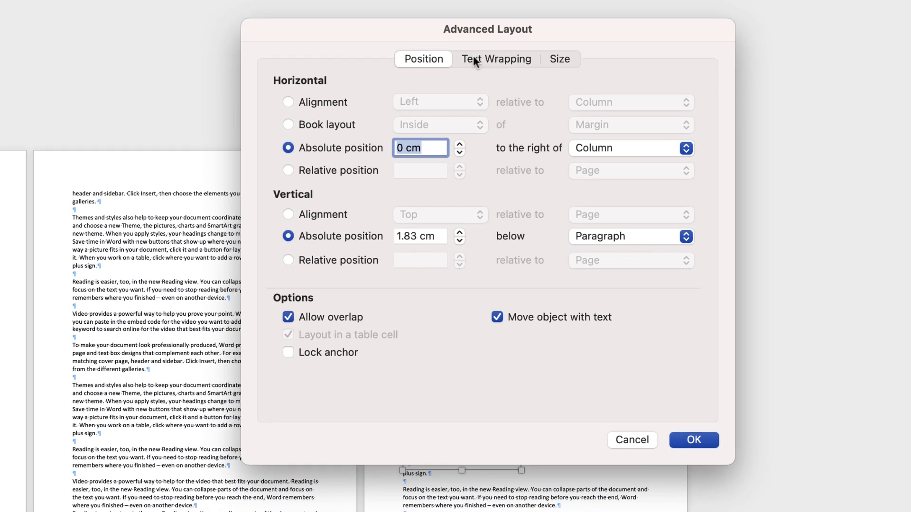
- Set Distance from Text Top and Bottom to 0.5 cm in the Text Wrapping settings
{"action": "left_click", "coordinate": [497, 59]}
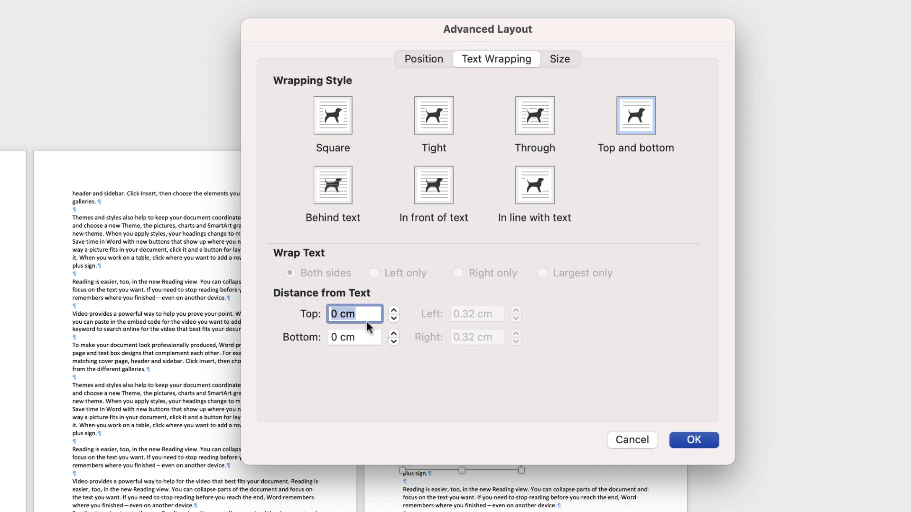
{"action": "type", "text": ".5"}
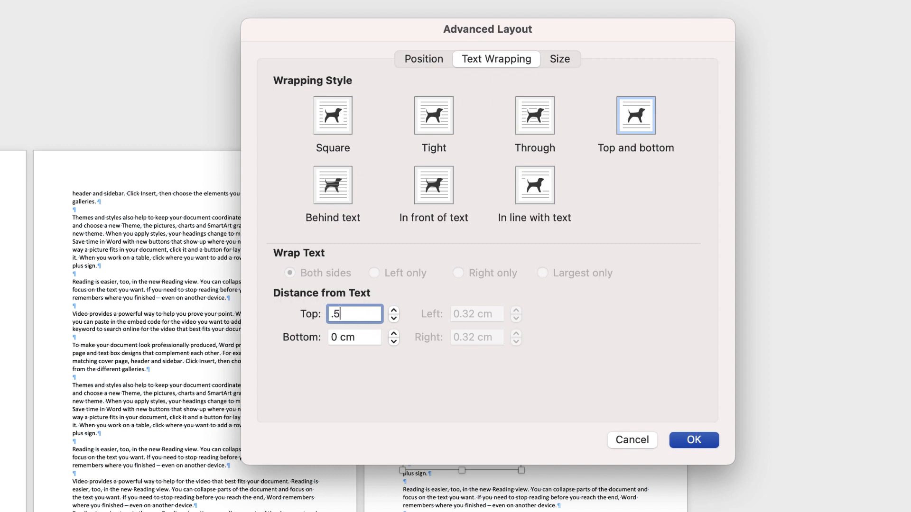
{"action": "left_click", "coordinate": [353, 336]}
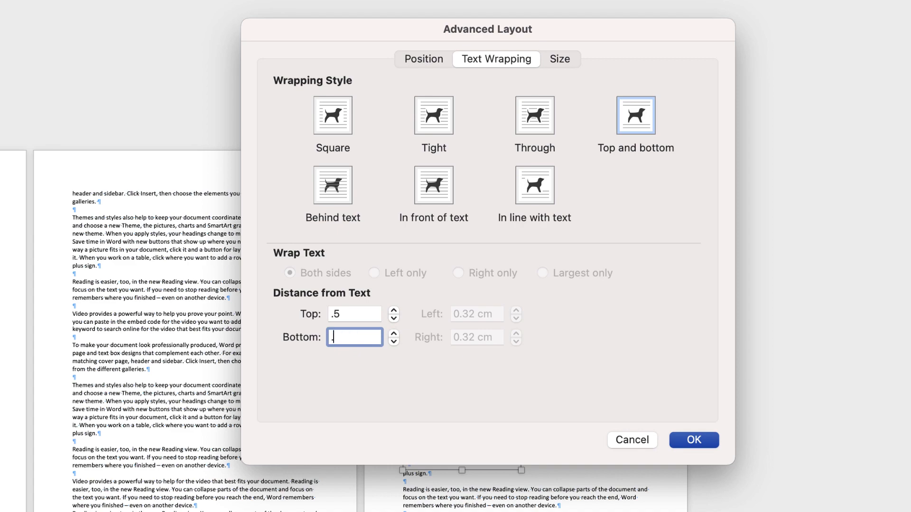
{"action": "left_click", "coordinate": [693, 440]}
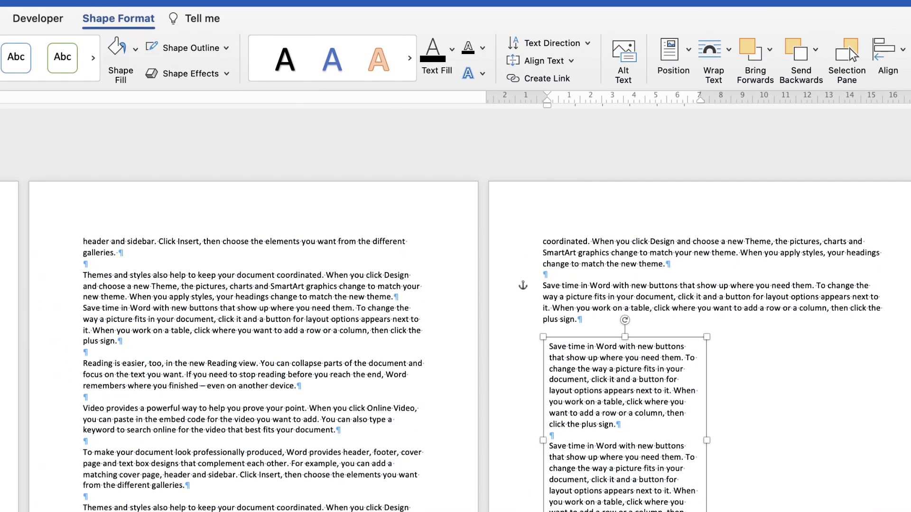
- Change the text box's Wrap Text setting so body text flows beside it on the right
{"action": "left_click", "coordinate": [119, 18]}
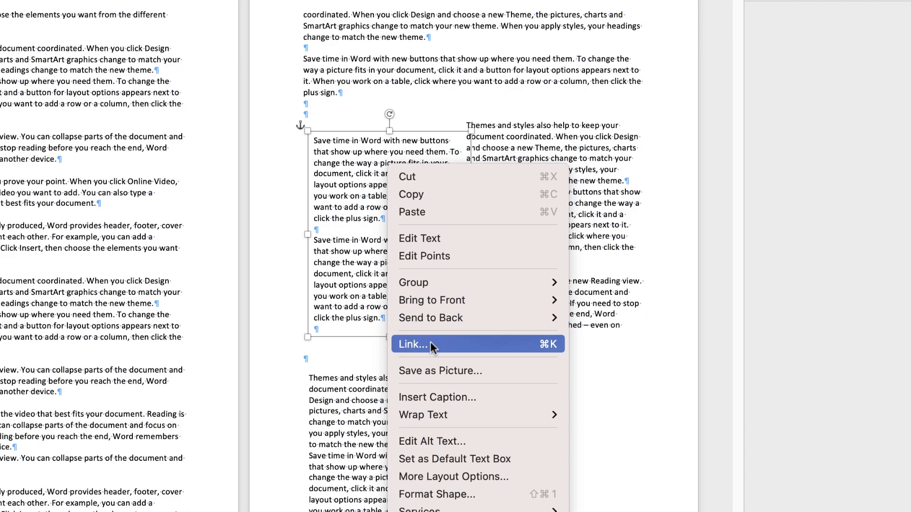
- Set Left and Right distance from text to 0.5 cm in More Layout Options and confirm
{"action": "left_click", "coordinate": [423, 415]}
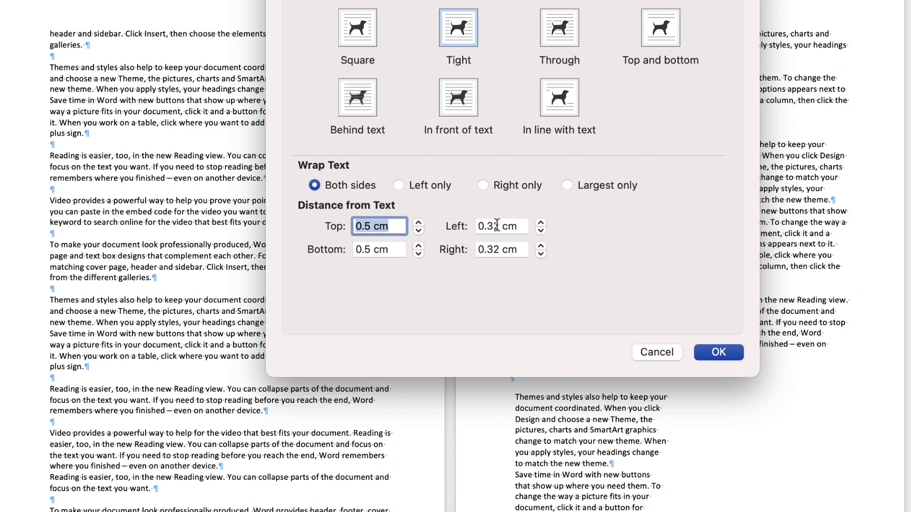
{"action": "left_click", "coordinate": [500, 225]}
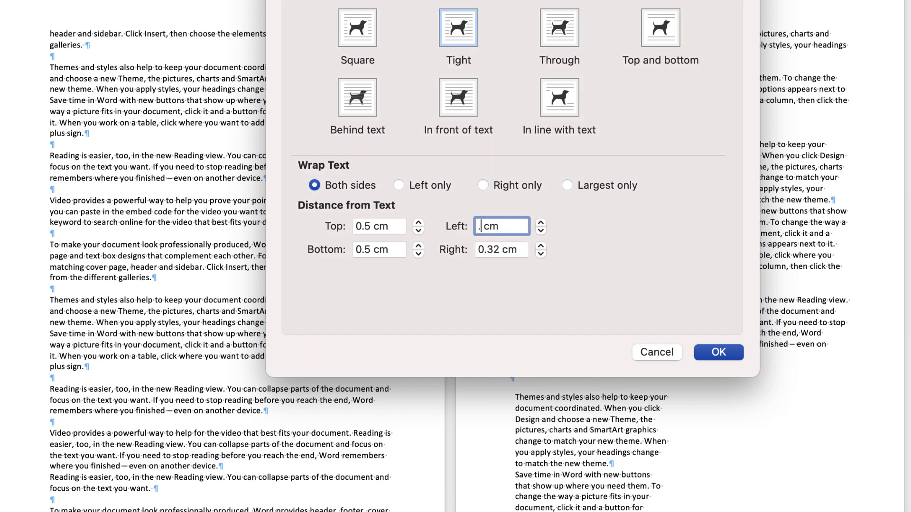
{"action": "type", "text": "5cm"}
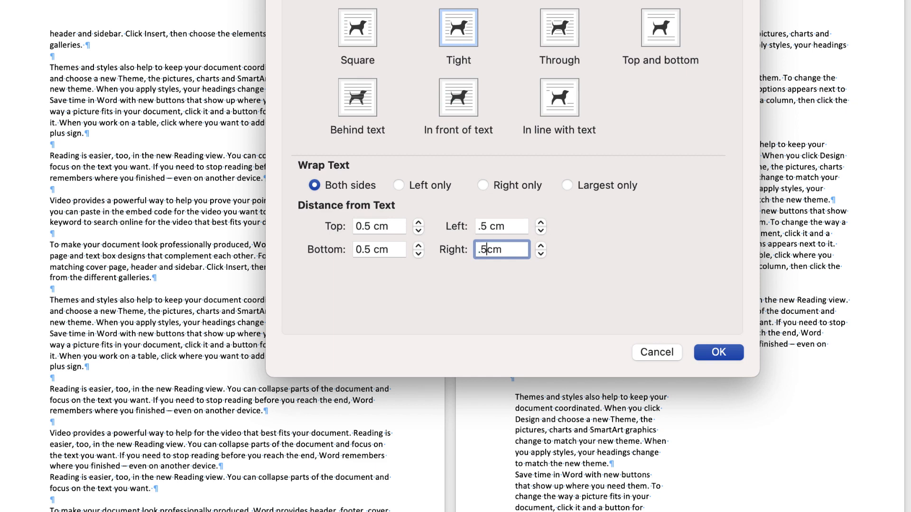
{"action": "left_click", "coordinate": [718, 353]}
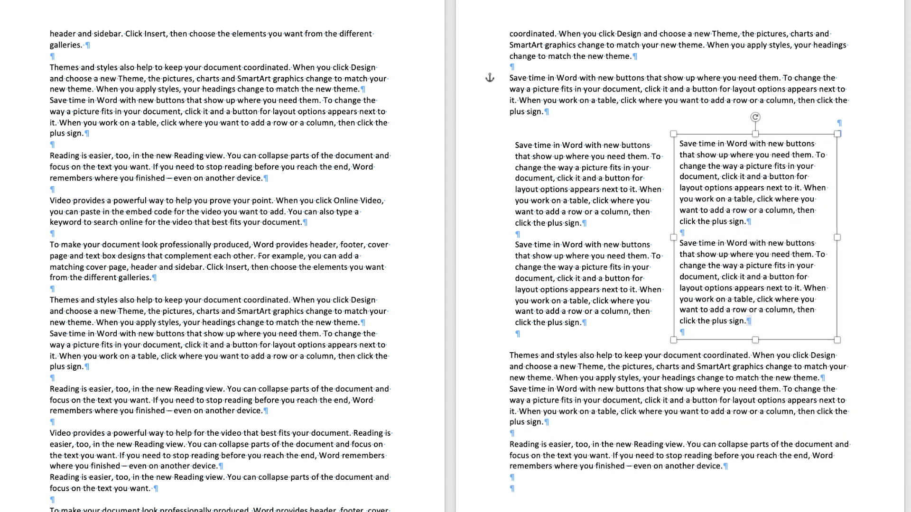
- Nudge the second text box into place beside the first as a right-hand column
{"action": "left_click_drag", "start_coordinate": [750, 310], "coordinate": [748, 321]}
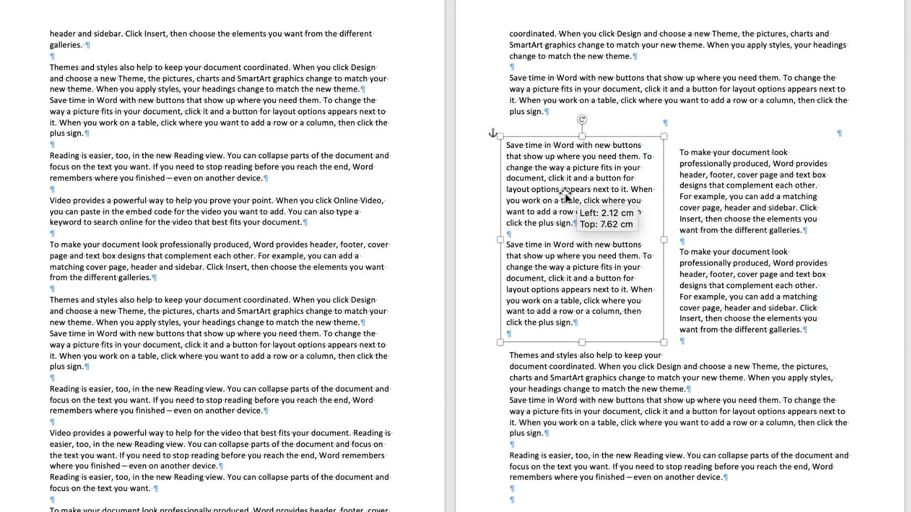
- Move the box into the left column position and Shift-select both text boxes
{"action": "left_click_drag", "start_coordinate": [570, 197], "coordinate": [761, 197]}
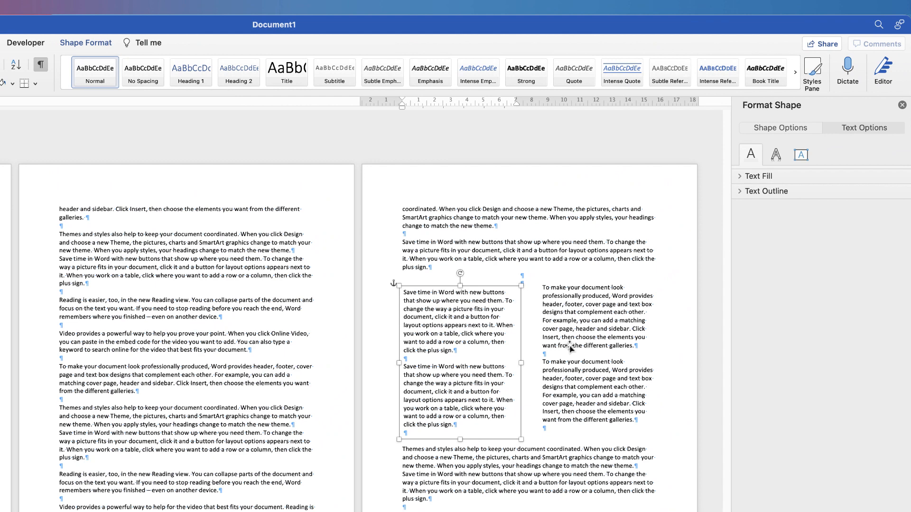
{"action": "mouse_move", "coordinate": [591, 355]}
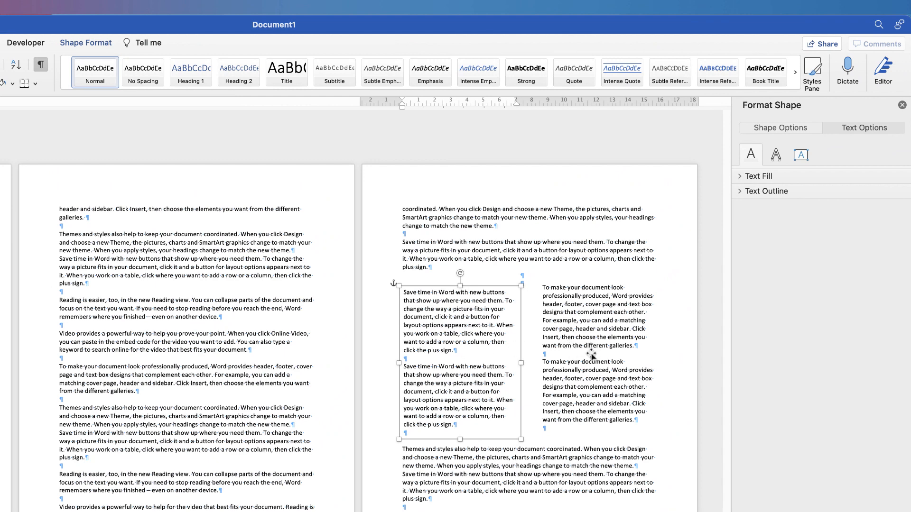
{"action": "mouse_move", "coordinate": [586, 340]}
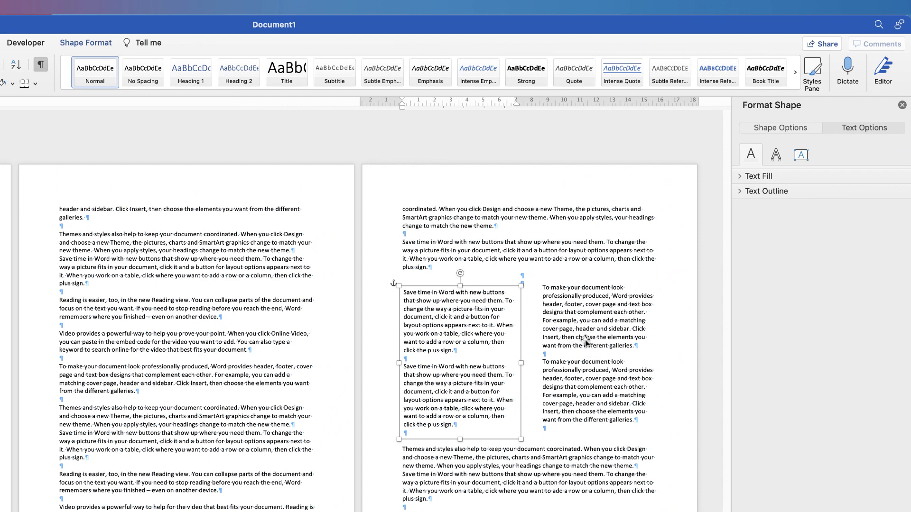
{"action": "left_click", "coordinate": [598, 348]}
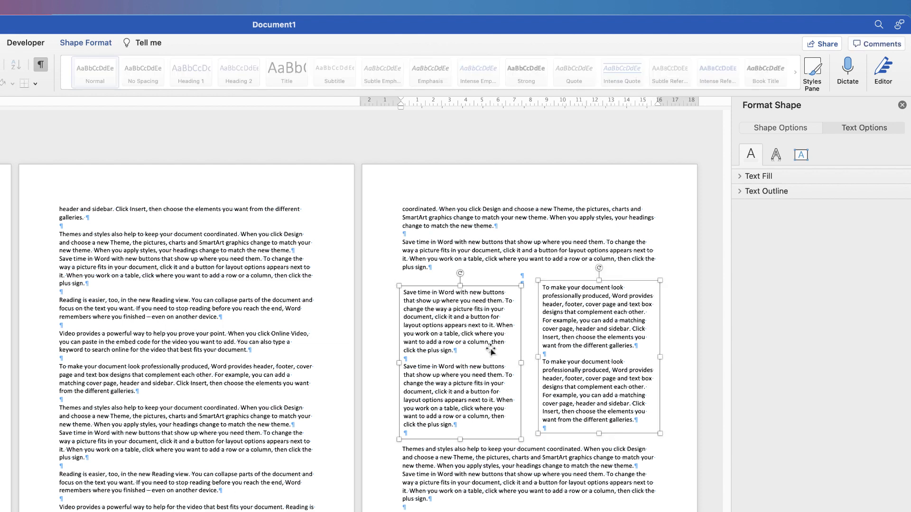
{"action": "mouse_move", "coordinate": [586, 360]}
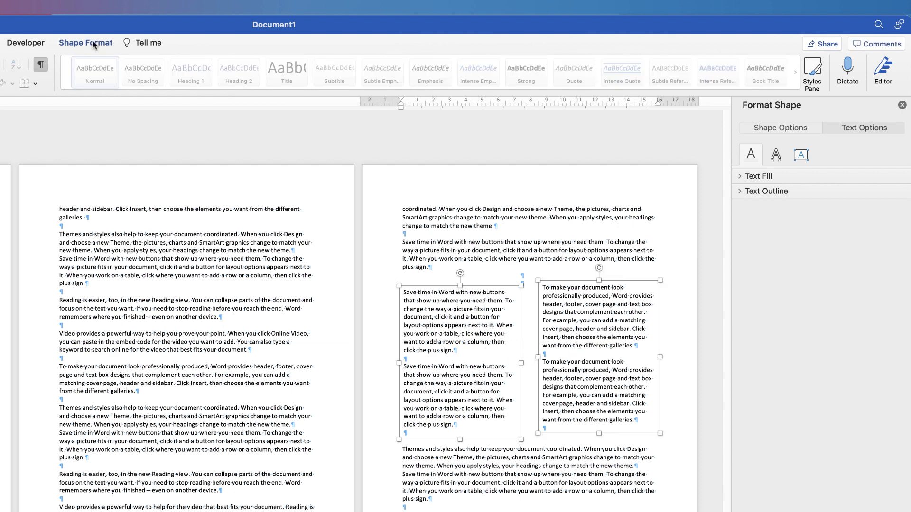
- Align both boxes to top, then stretch the right box down to match the left's height
{"action": "left_click", "coordinate": [86, 43]}
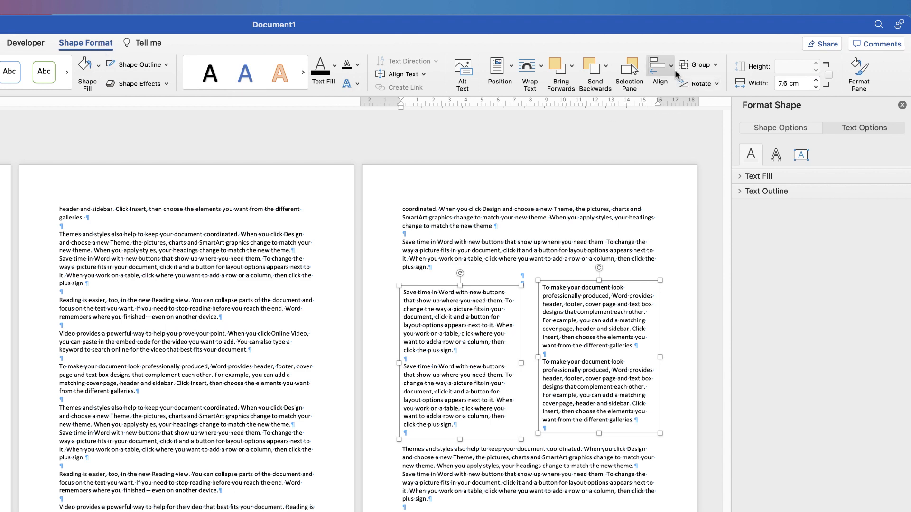
{"action": "mouse_move", "coordinate": [661, 69]}
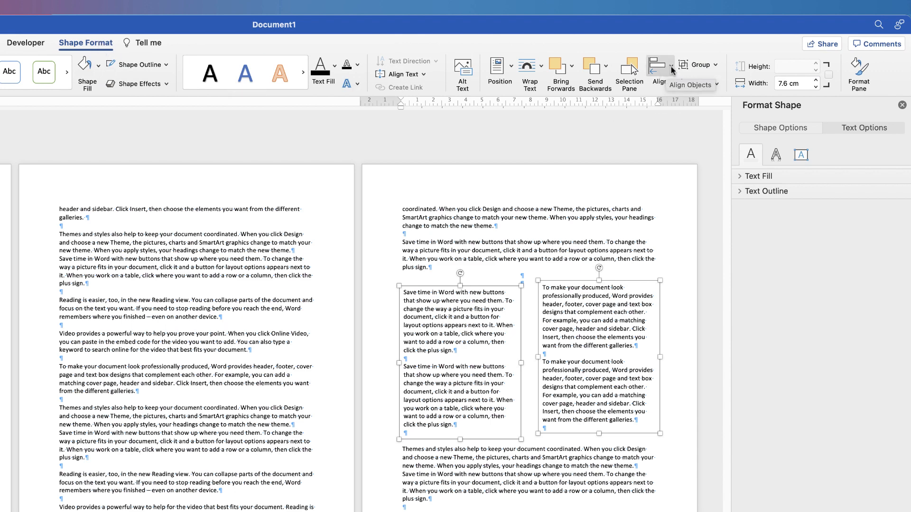
{"action": "left_click", "coordinate": [657, 63]}
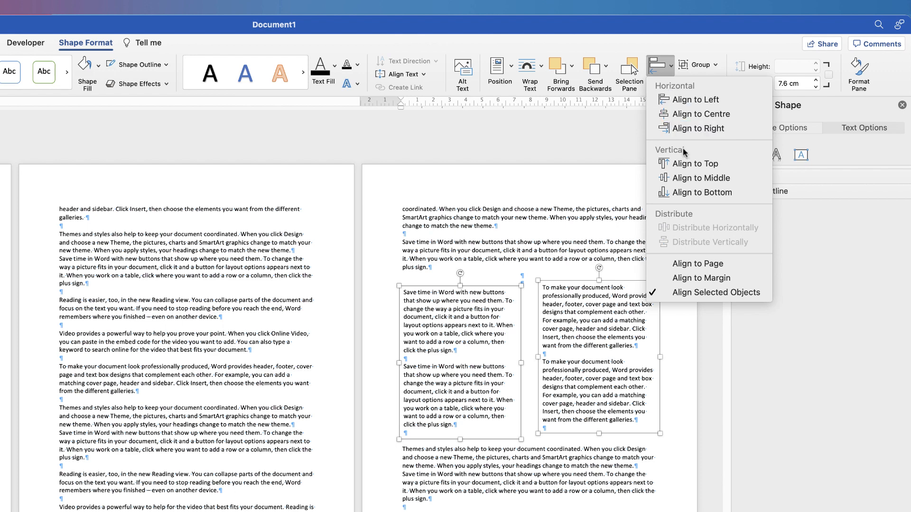
{"action": "left_click", "coordinate": [697, 100]}
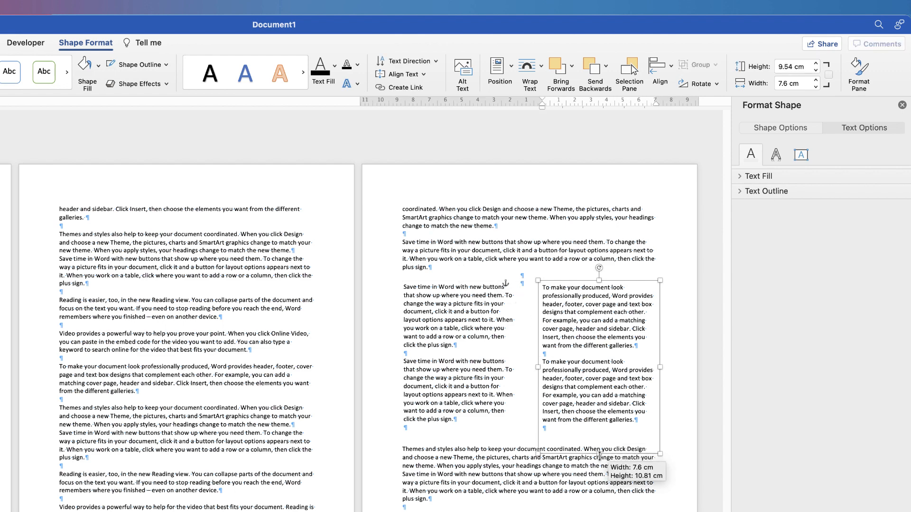
{"action": "left_click_drag", "start_coordinate": [597, 453], "coordinate": [597, 438]}
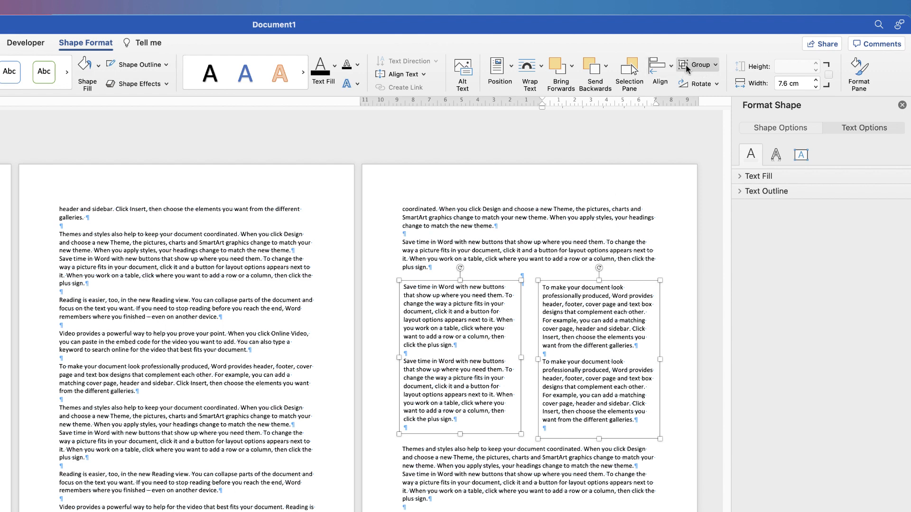
{"action": "mouse_move", "coordinate": [699, 65]}
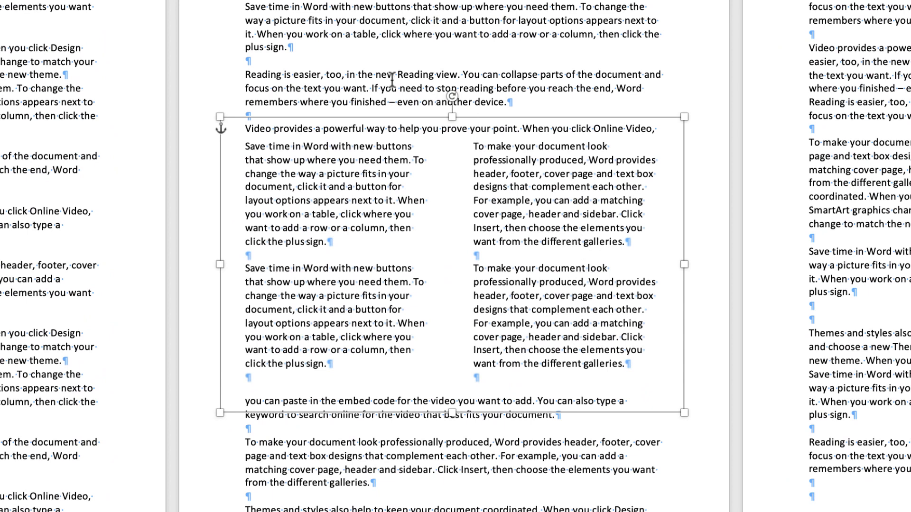
{"action": "mouse_move", "coordinate": [606, 128]}
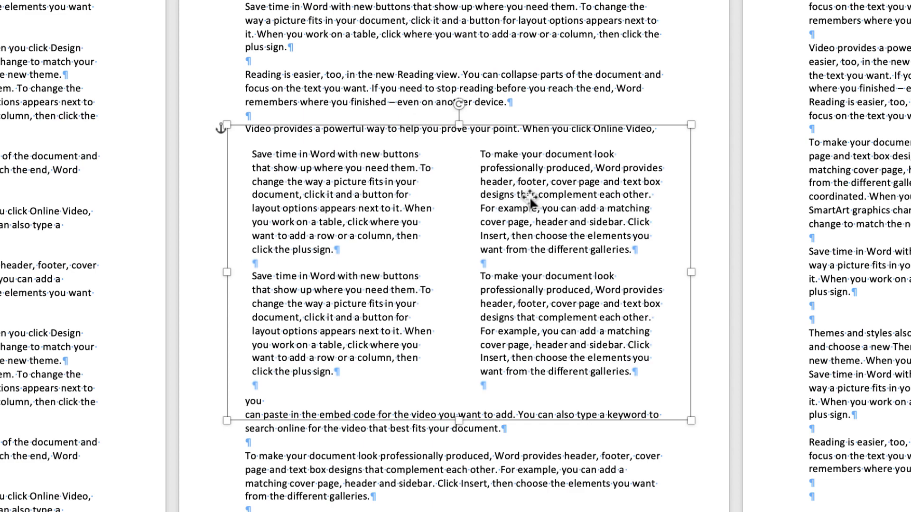
- Give the group square wrapping with 0.5 cm spacing, then drag it into place on the page
{"action": "right_click", "coordinate": [528, 198]}
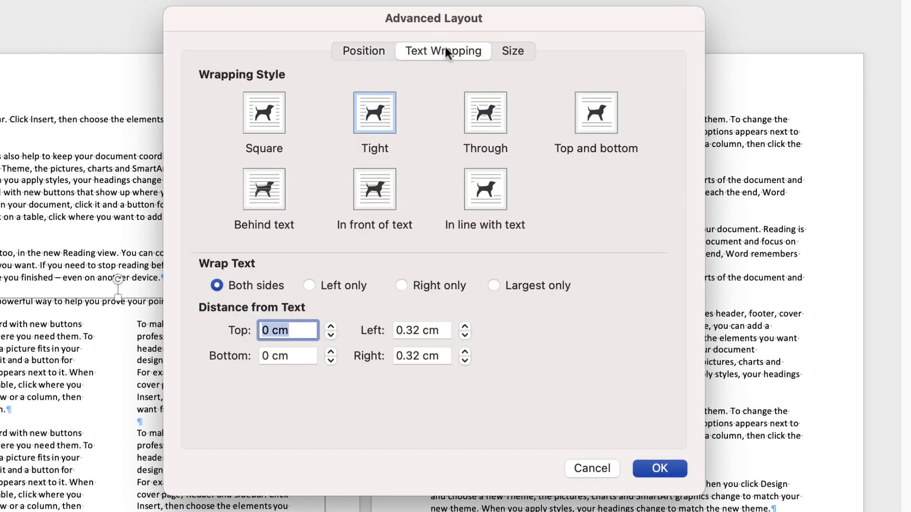
{"action": "left_click", "coordinate": [263, 113]}
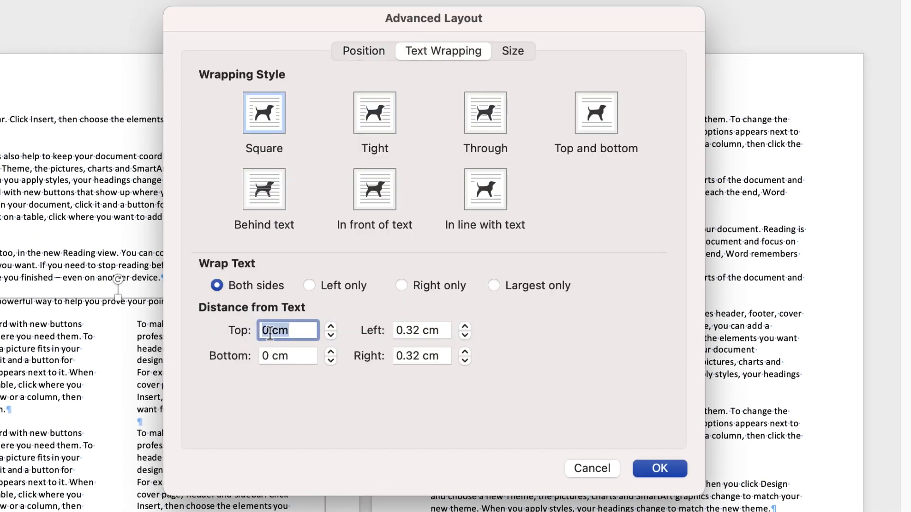
{"action": "type", "text": ".5"}
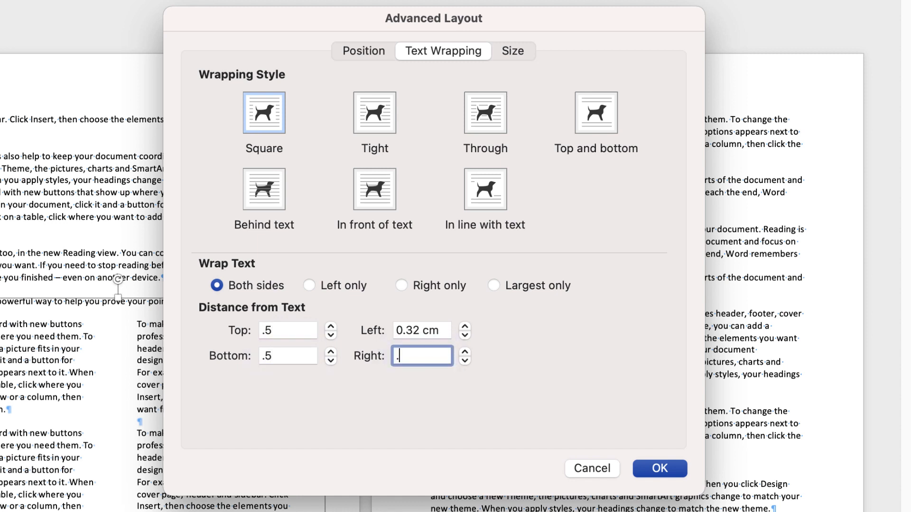
{"action": "key", "text": "tab"}
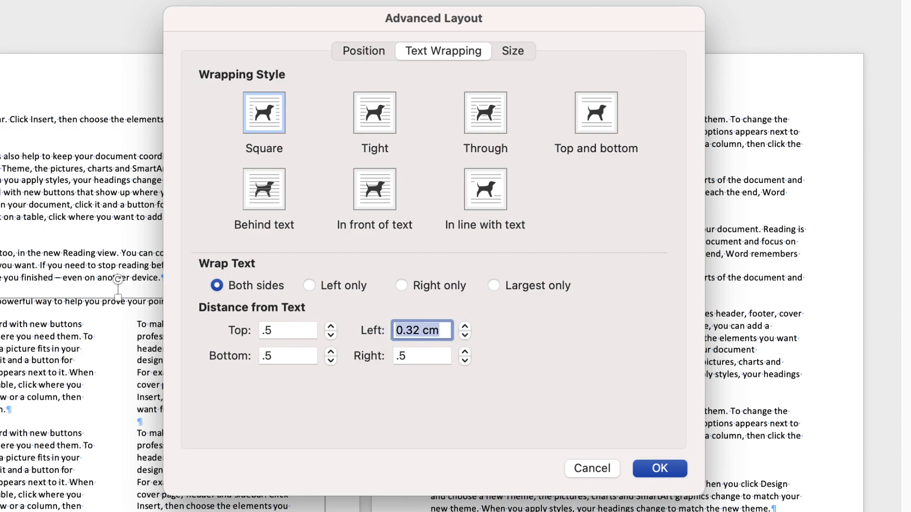
{"action": "left_click", "coordinate": [658, 468]}
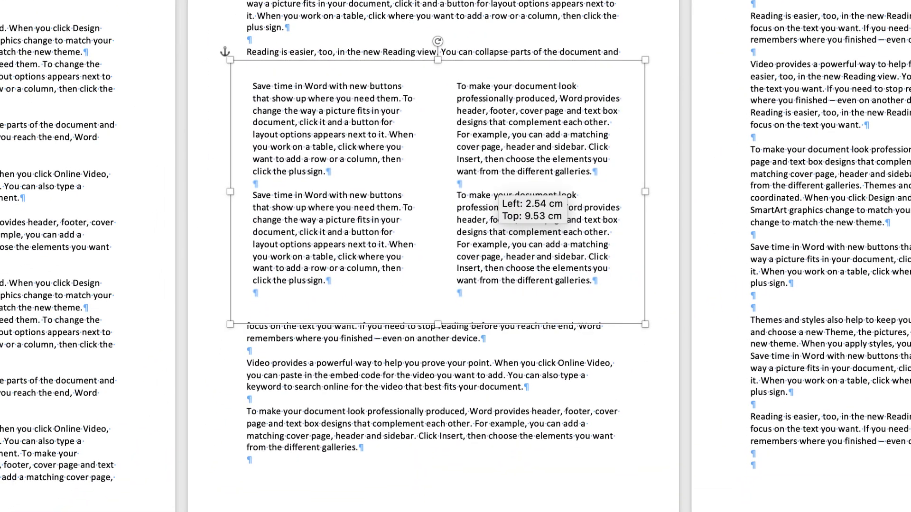
{"action": "left_click_drag", "start_coordinate": [436, 64], "coordinate": [436, 113]}
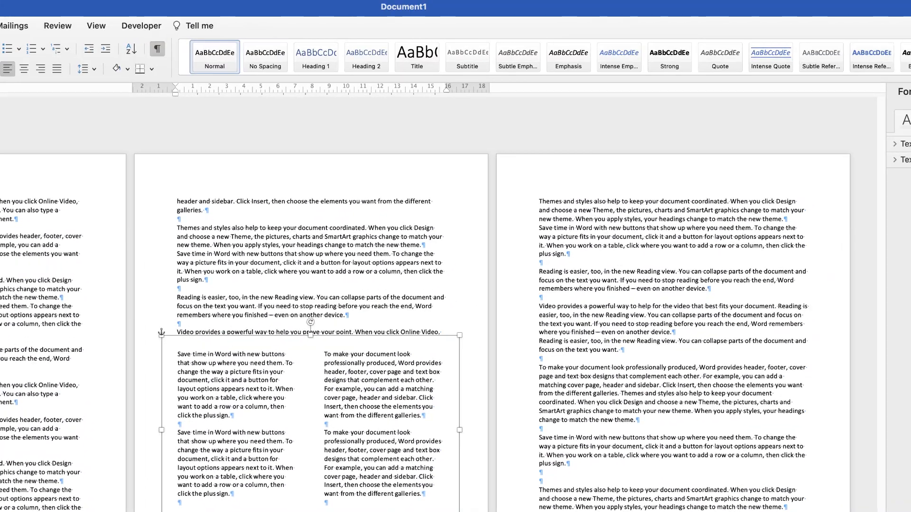
- Ungroup the selected columns back into two separate text boxes
{"action": "left_click", "coordinate": [310, 333]}
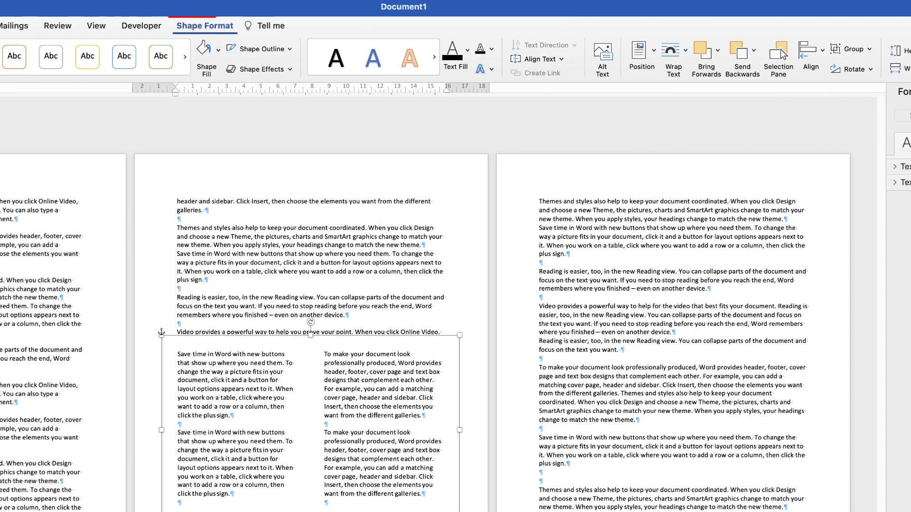
{"action": "left_click", "coordinate": [869, 49]}
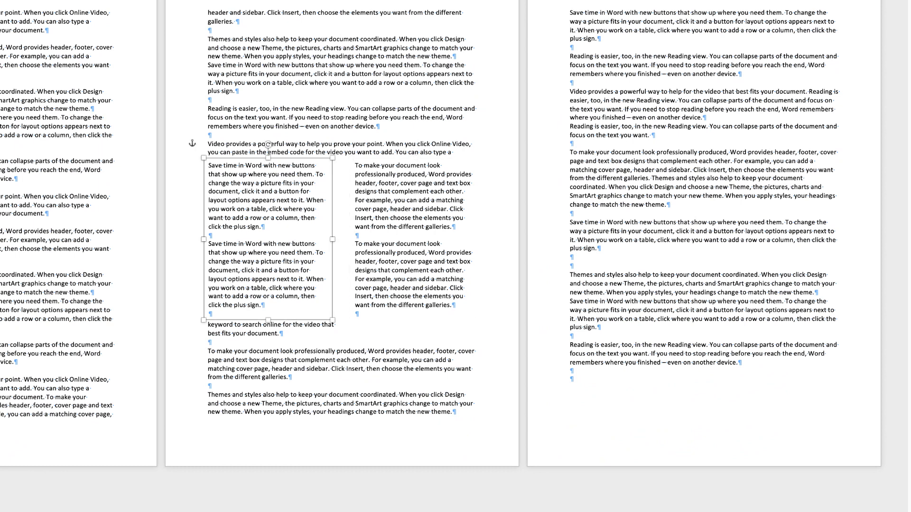
- Set the left column box's distance from text to 0.5 cm on Top, Bottom, Left and Right
{"action": "right_click", "coordinate": [267, 203]}
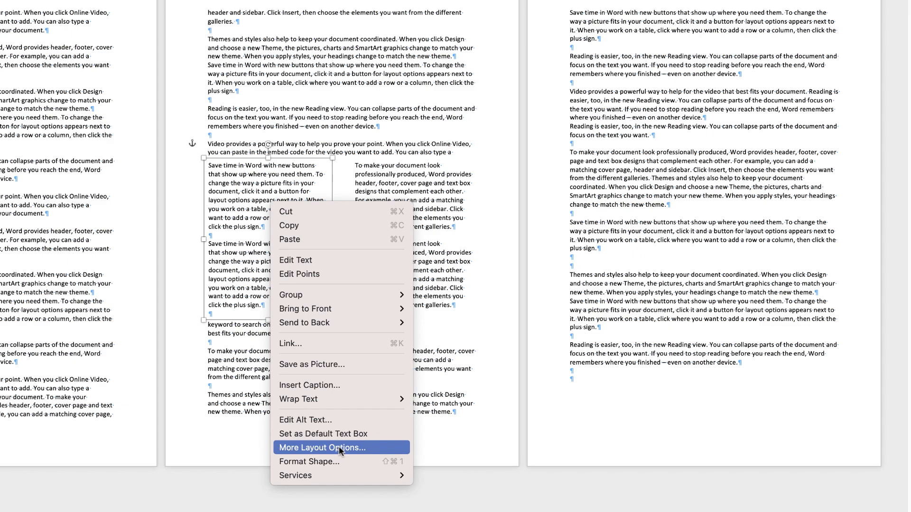
{"action": "left_click", "coordinate": [319, 447]}
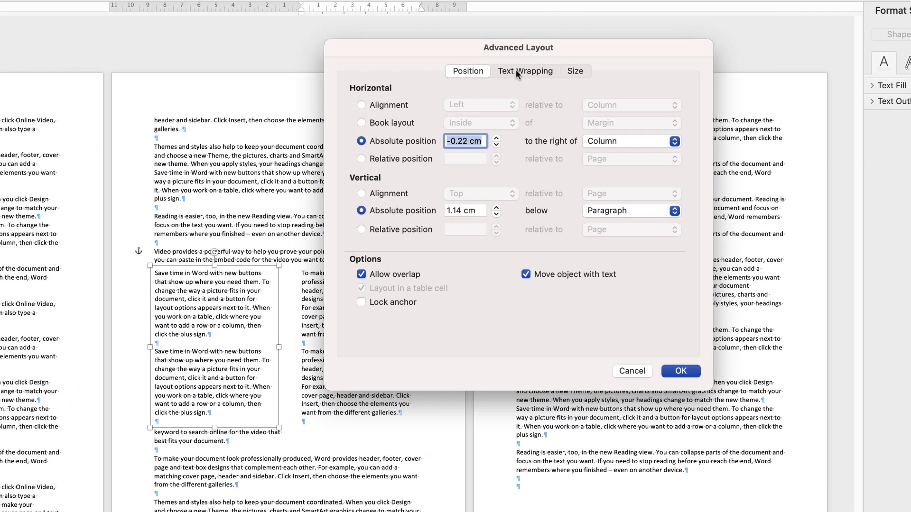
{"action": "left_click", "coordinate": [524, 72]}
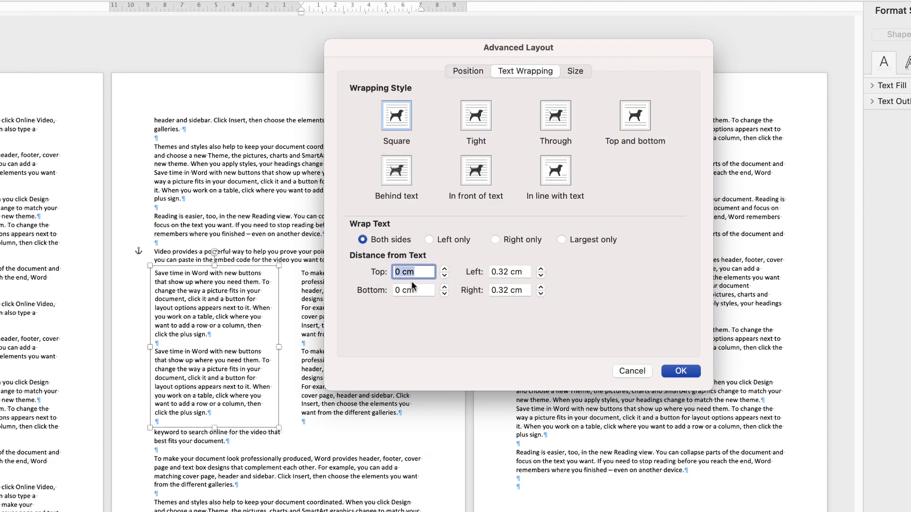
{"action": "type", "text": ".5"}
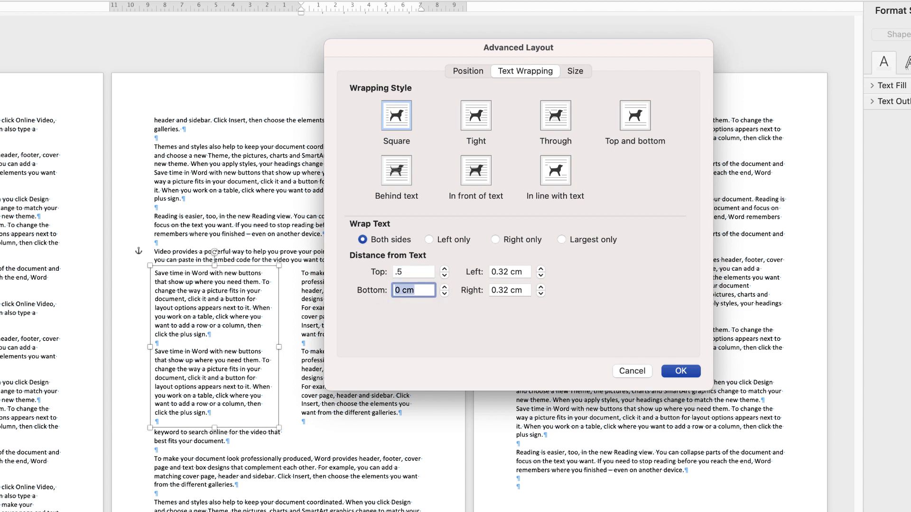
{"action": "type", "text": ".5"}
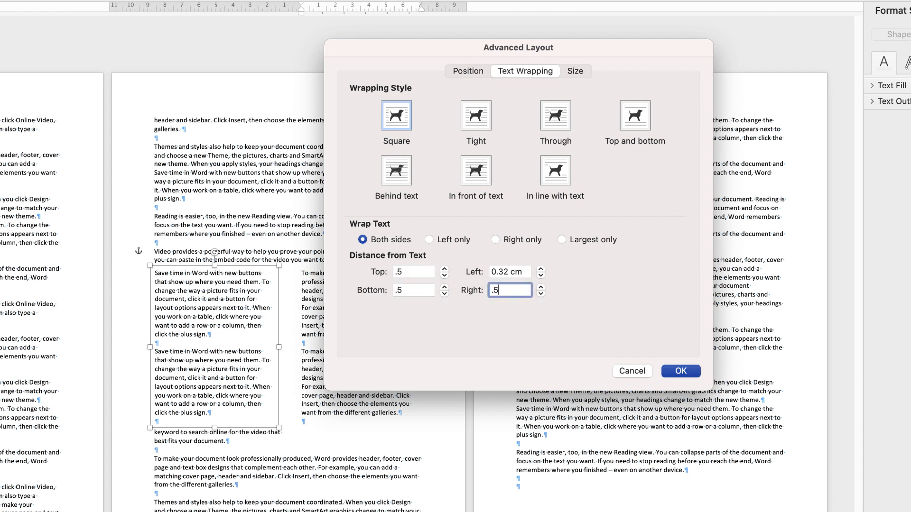
{"action": "left_click", "coordinate": [509, 273]}
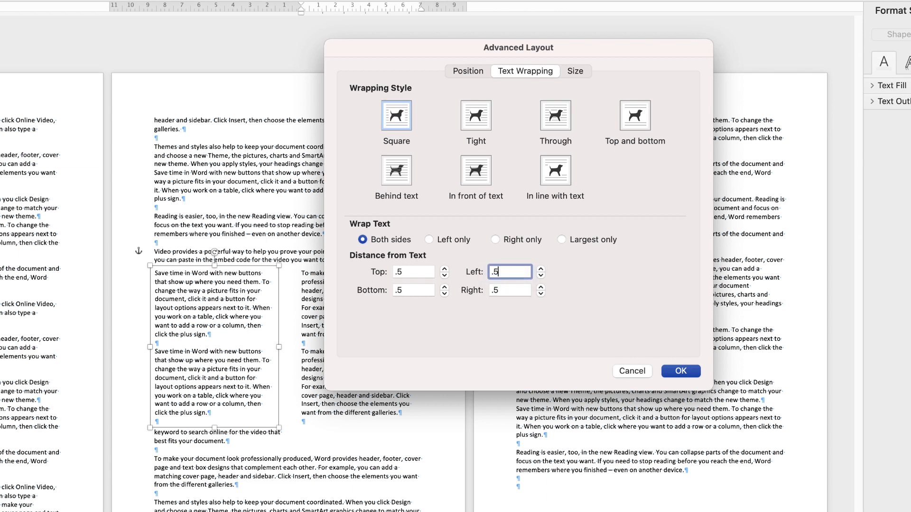
{"action": "left_click", "coordinate": [680, 371]}
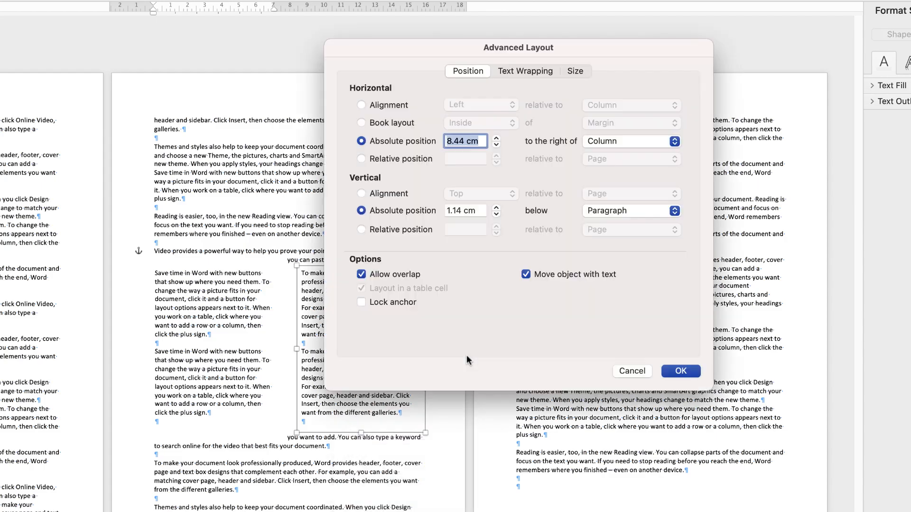
{"action": "left_click", "coordinate": [679, 371]}
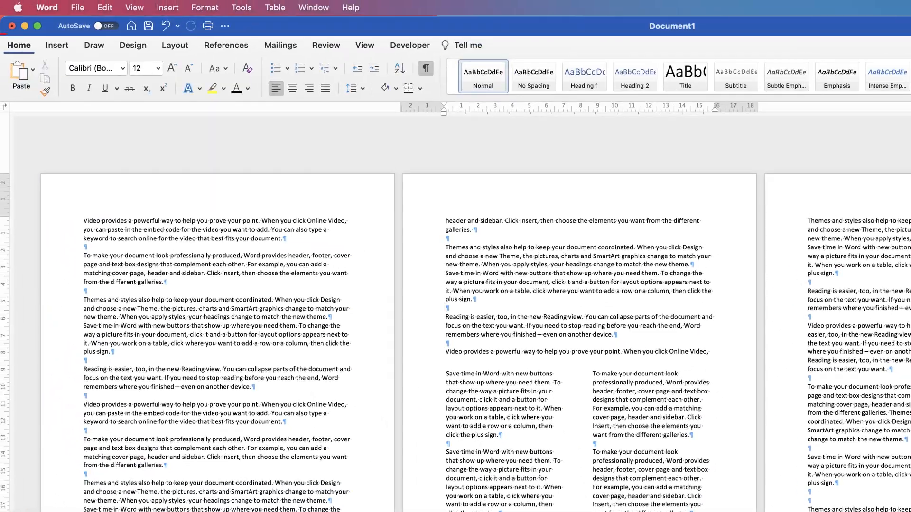
- Hide the formatting marks so the two text-box columns display without pilcrows
{"action": "left_click", "coordinate": [425, 68]}
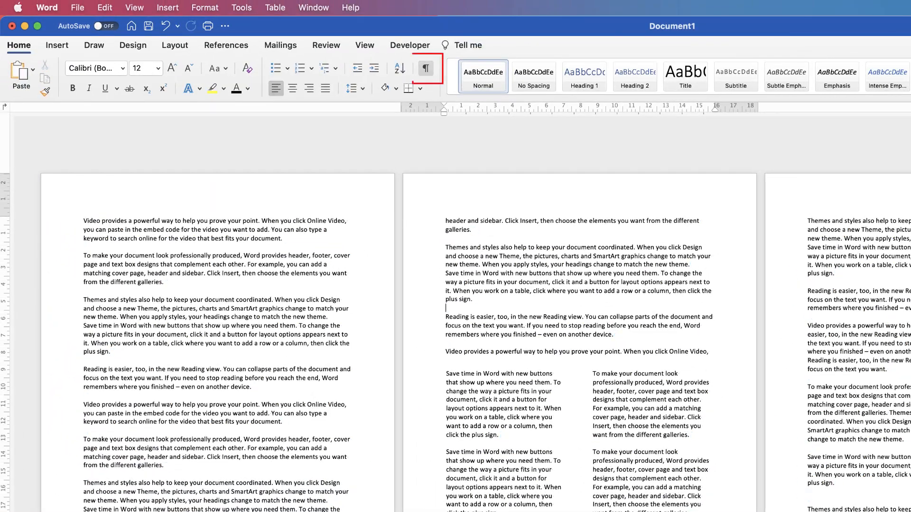